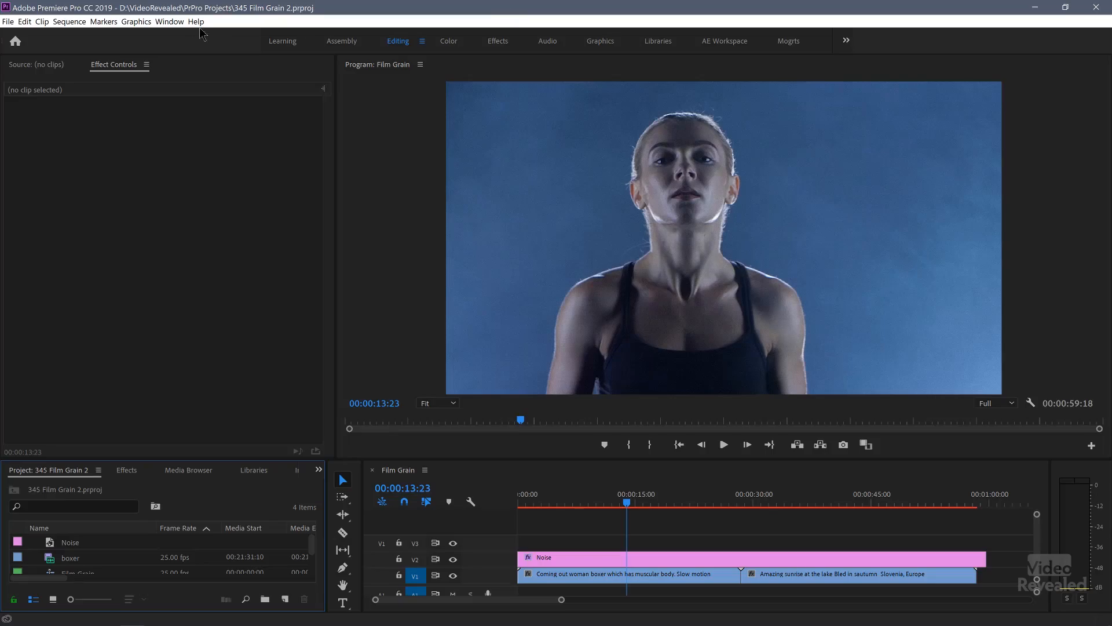
Step: Create a new sequence from the boxer clip in the Project panel and open it
left_click(69, 558)
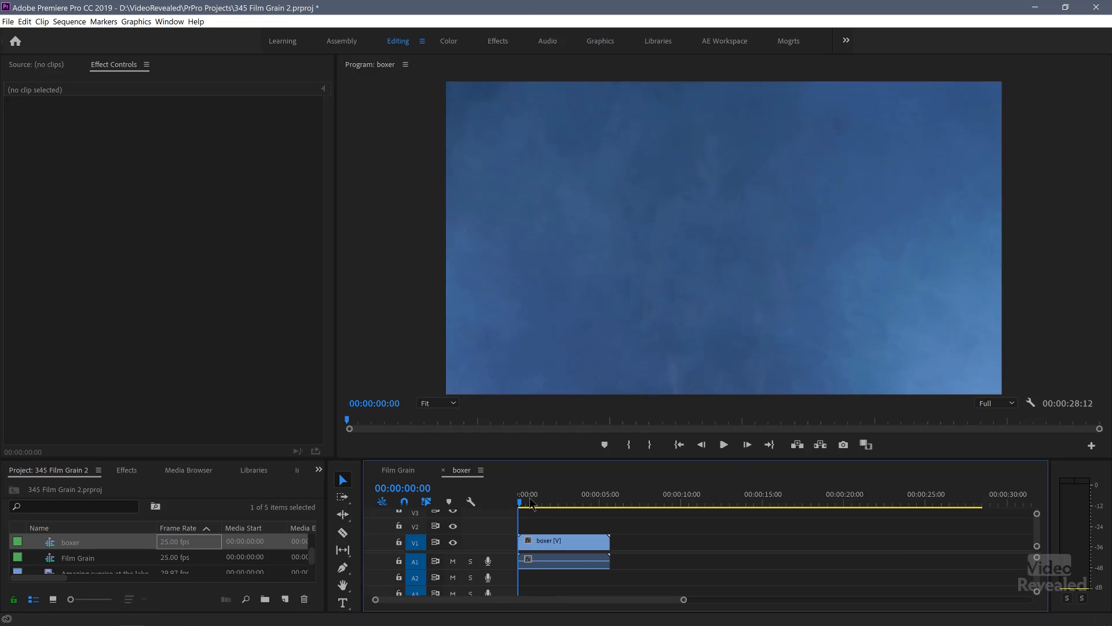
left_click(672, 503)
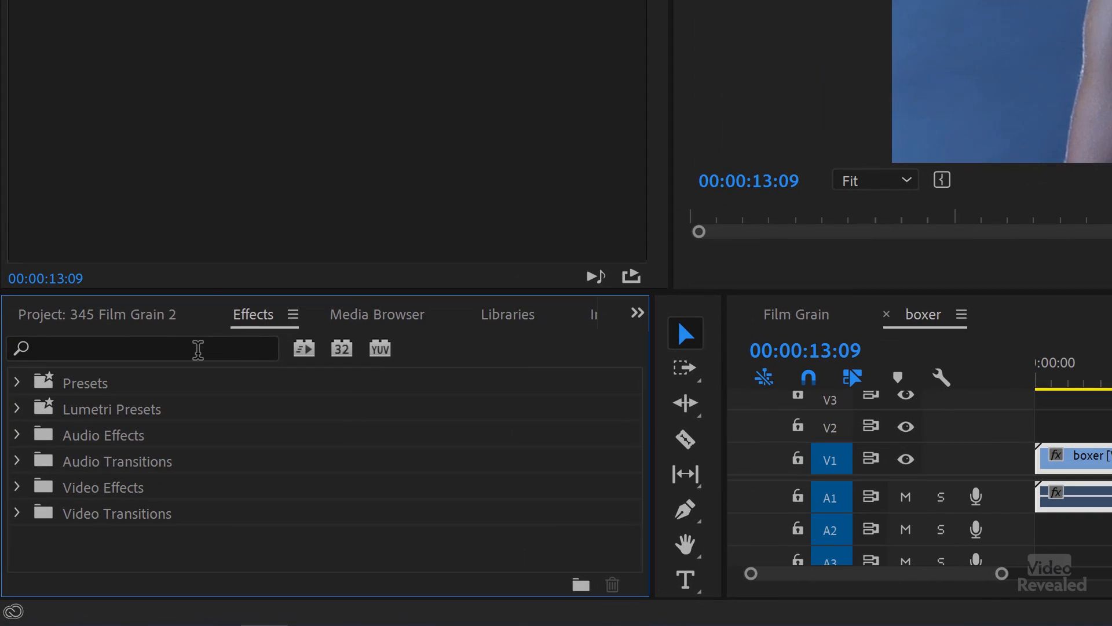
Step: Search 'gra' in Effects and apply the Noise effect to the boxer clip
type("grain")
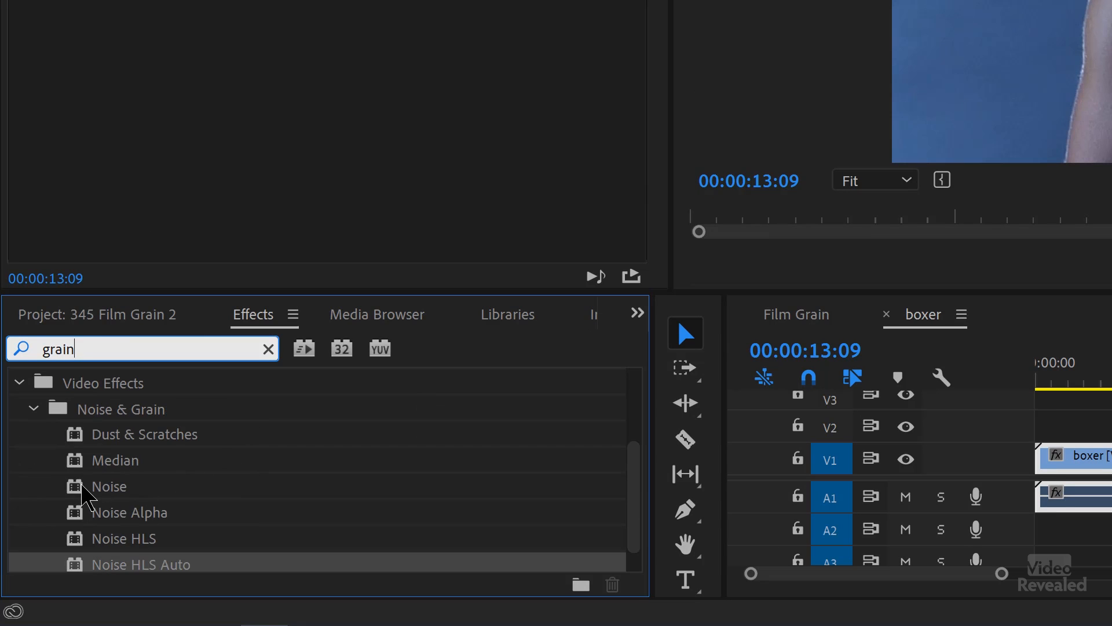
left_click(108, 486)
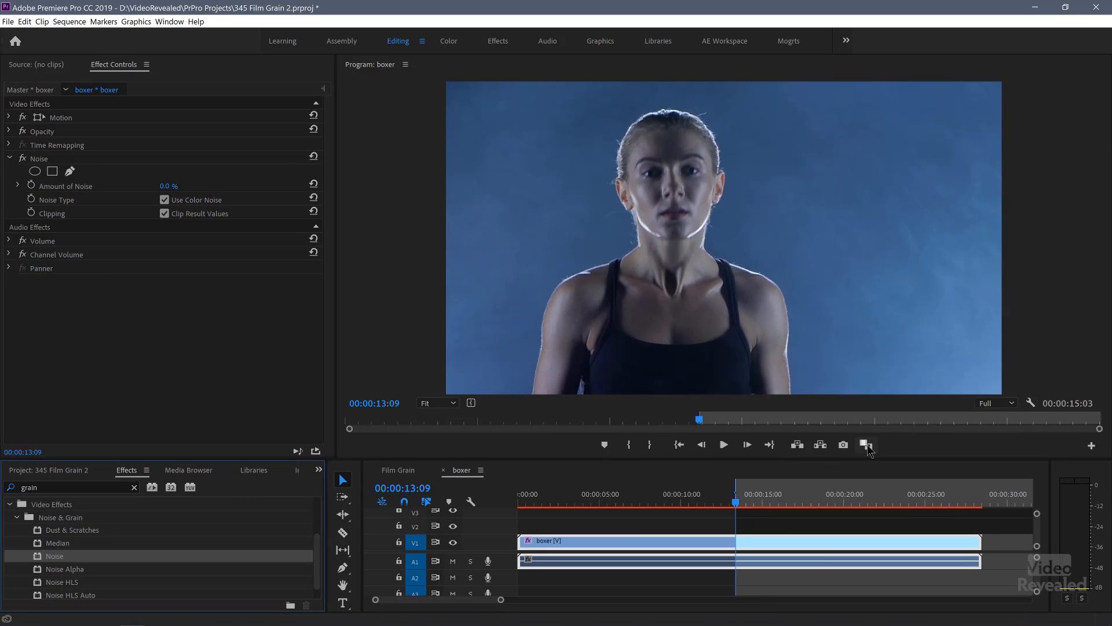
mouse_move(868, 445)
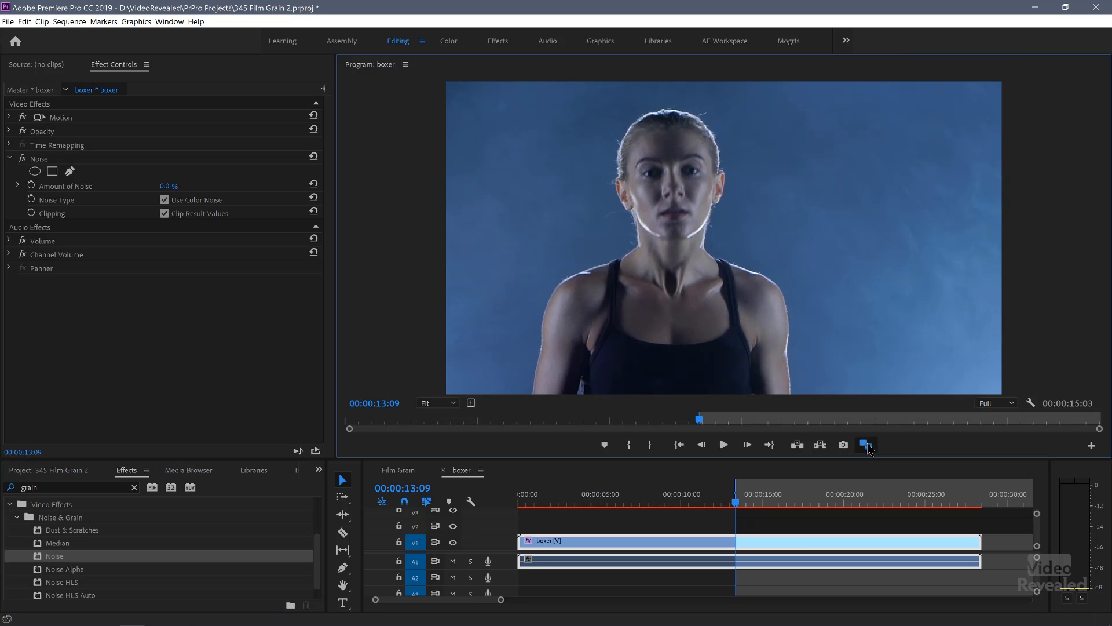
Step: With Comparison View on, set Noise to 10% with color noise off and result clipping on
left_click(866, 445)
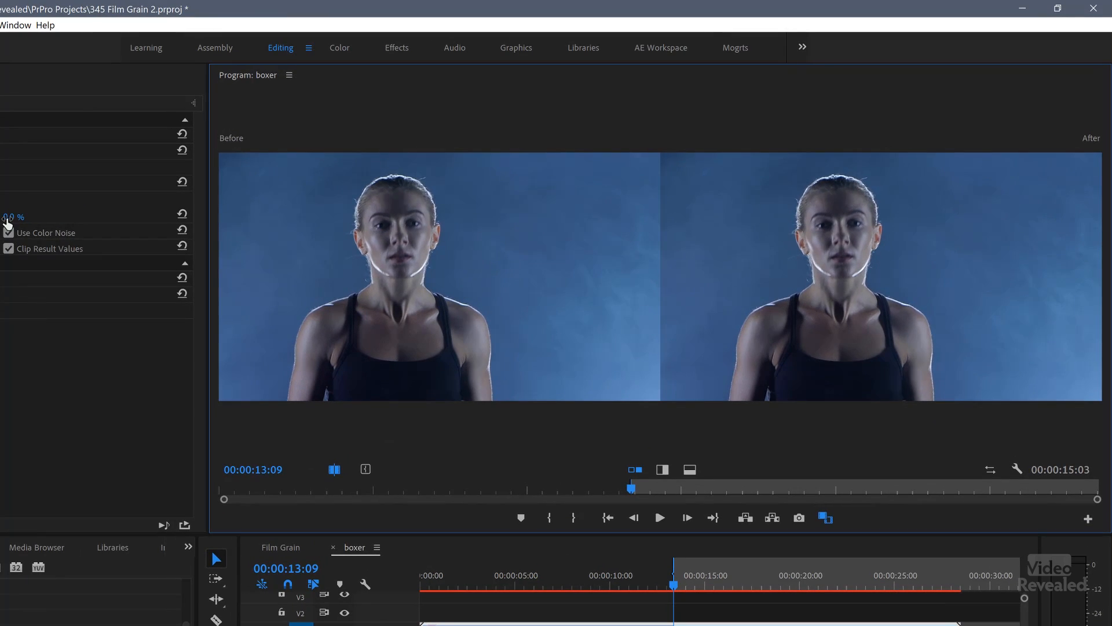
left_click_drag(7, 217, 33, 217)
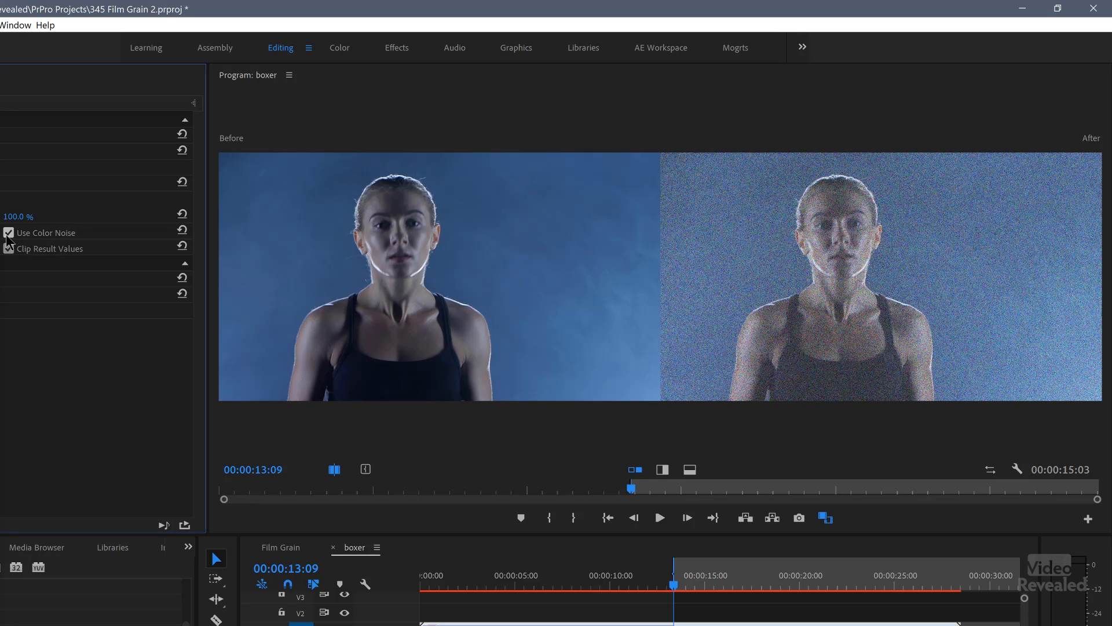
left_click(9, 233)
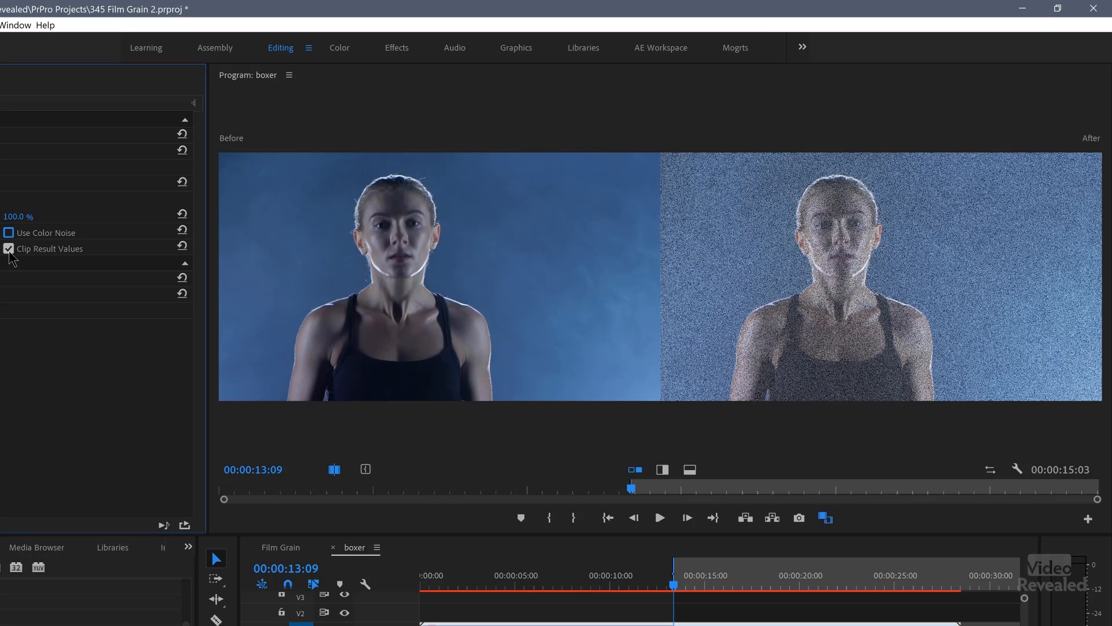
left_click(9, 248)
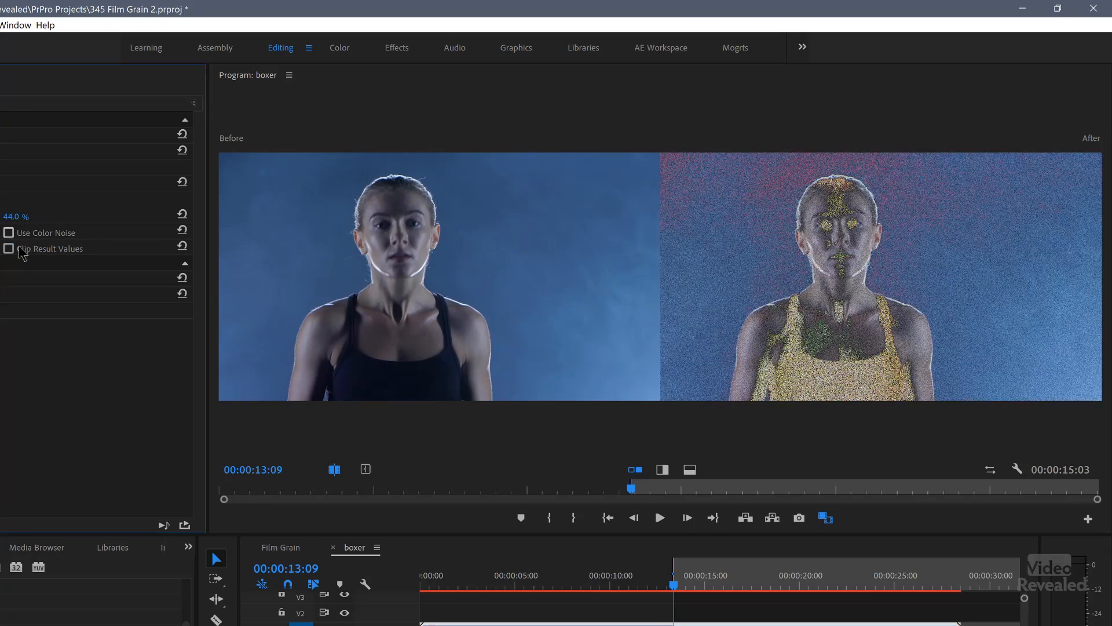
left_click(10, 248)
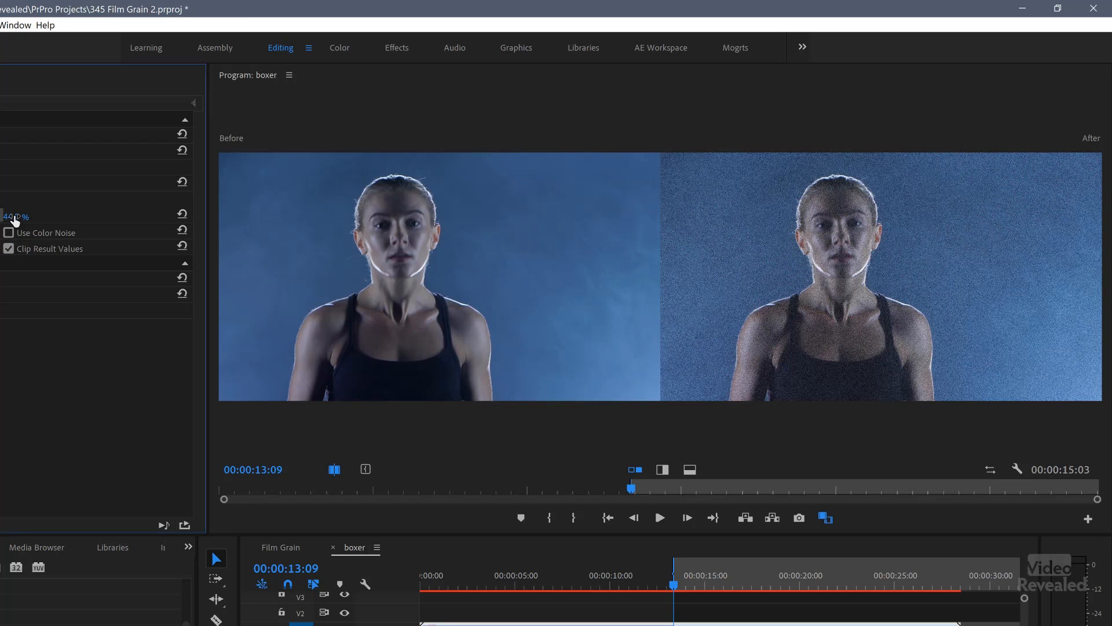
left_click_drag(21, 217, 7, 217)
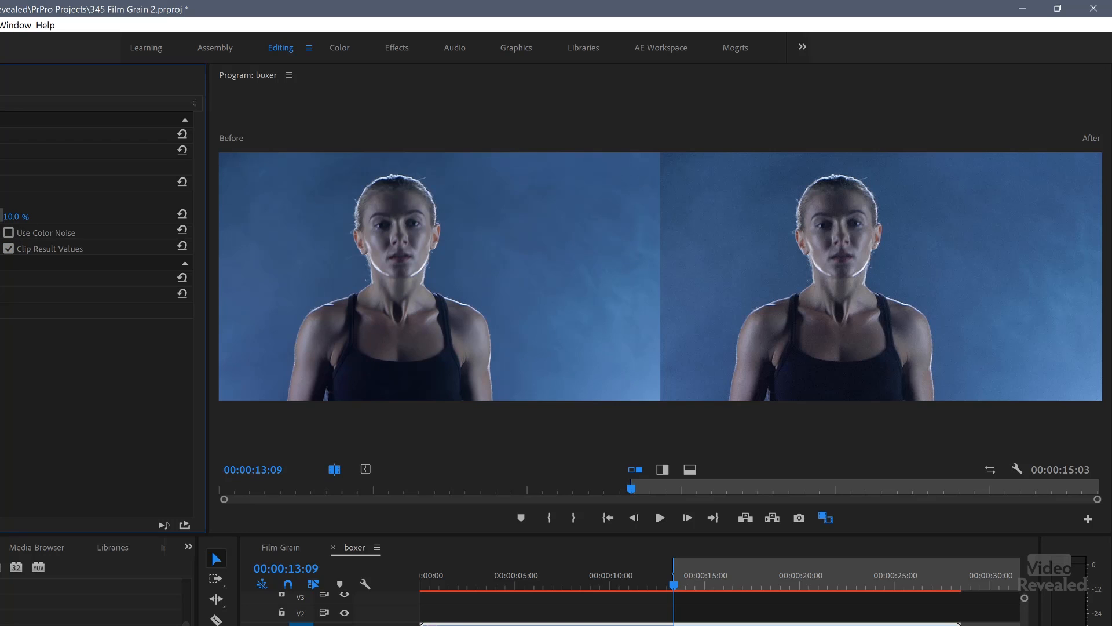
left_click(658, 516)
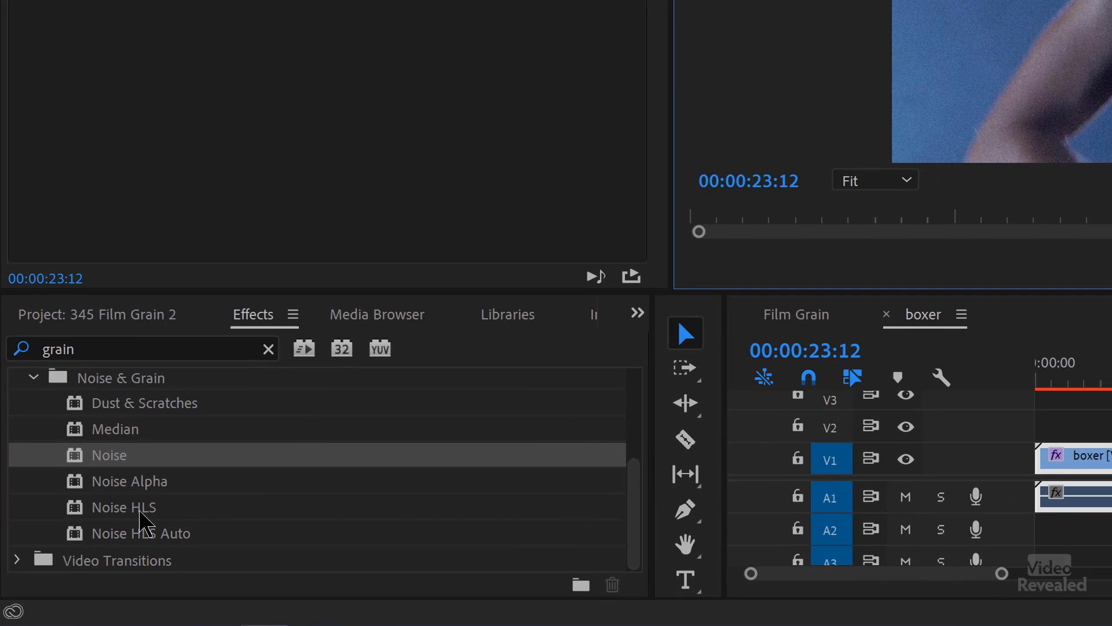
mouse_move(170, 494)
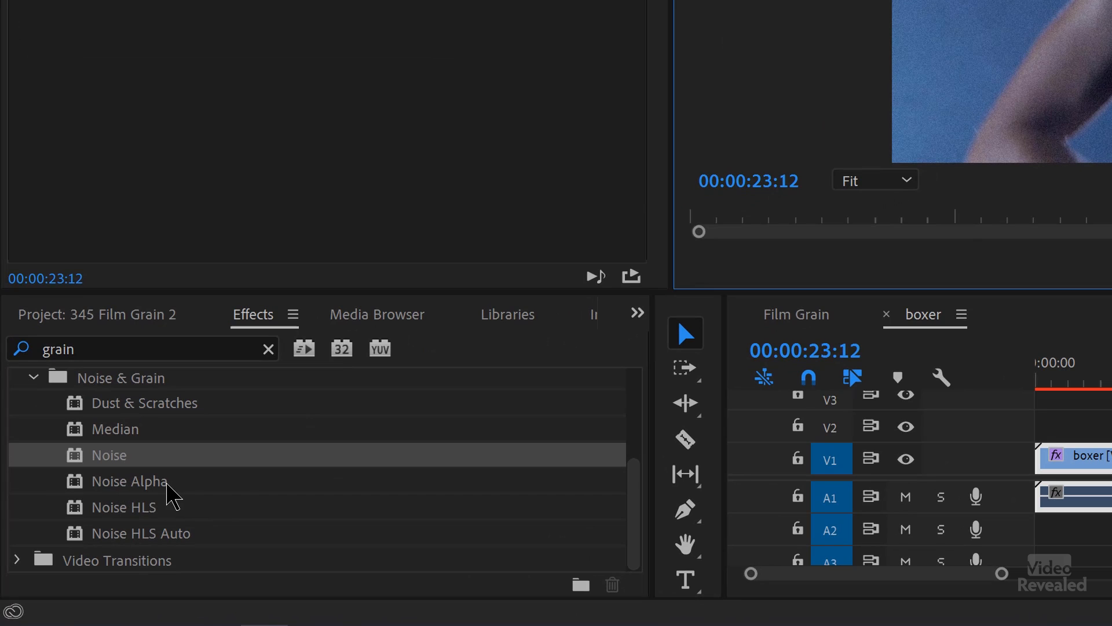
mouse_move(90, 521)
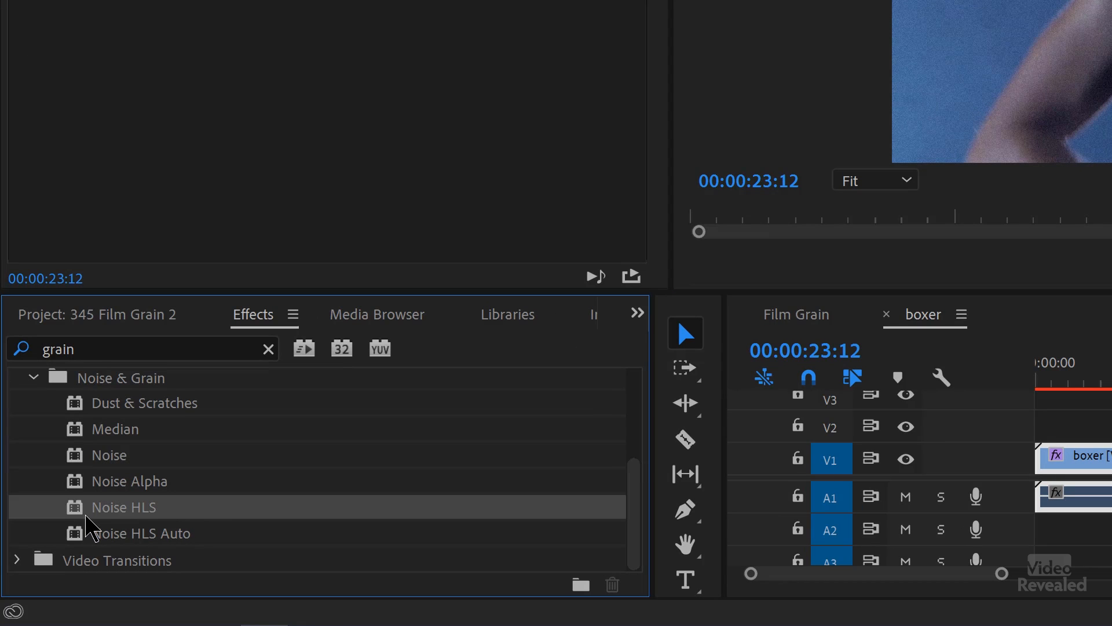
mouse_move(95, 542)
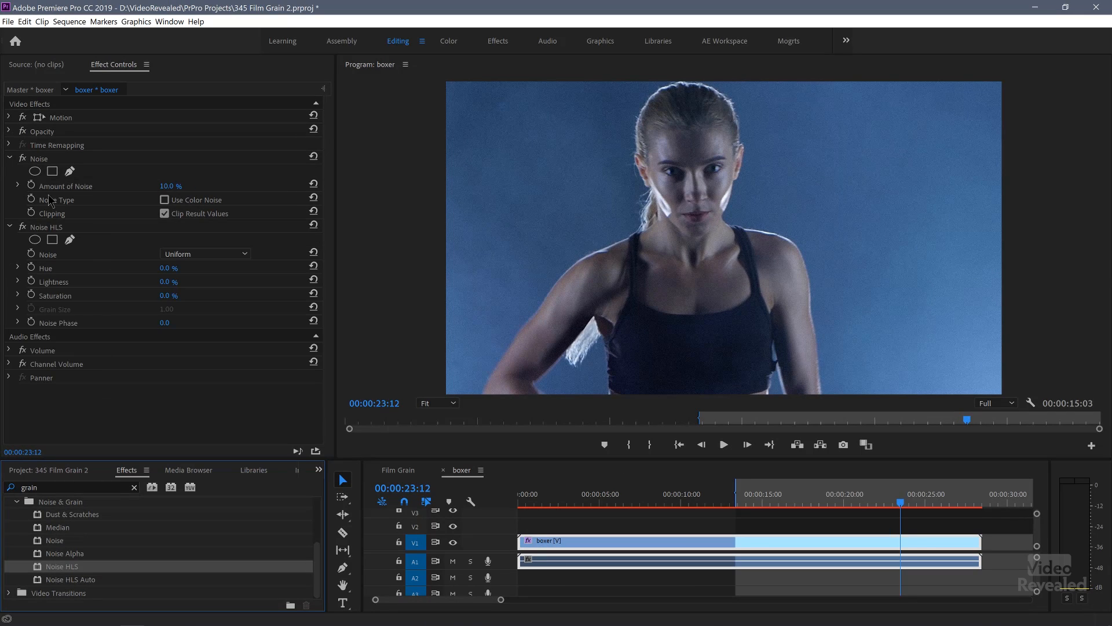
mouse_move(98, 234)
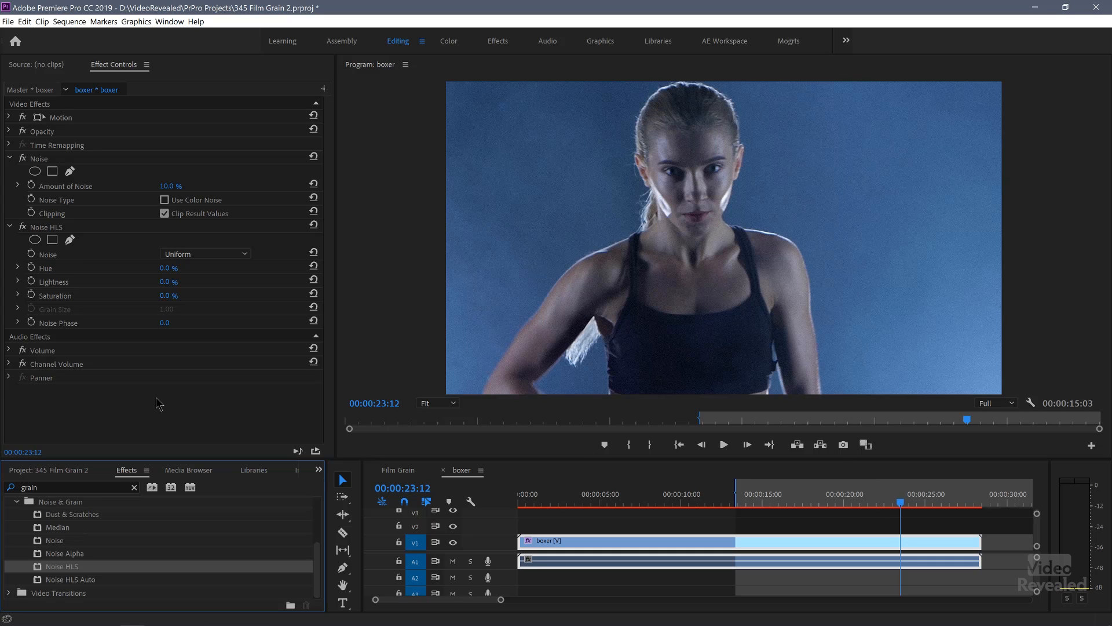
Step: With Comparison View on, reset Hue noise to 0% and raise Lightness noise to 36%
left_click(865, 444)
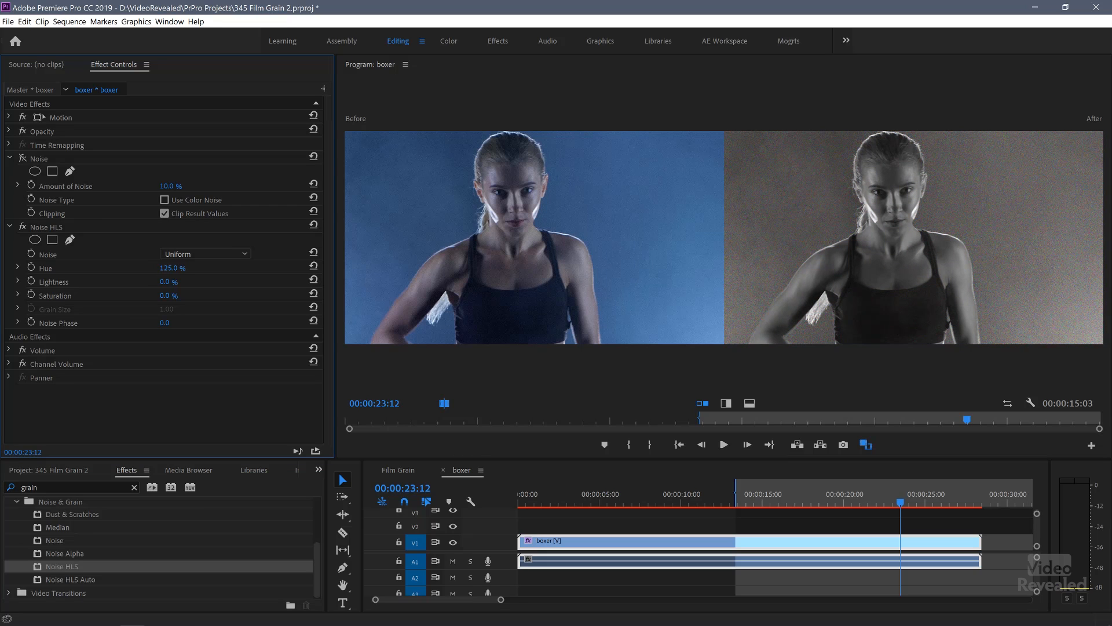
left_click_drag(172, 268, 168, 267)
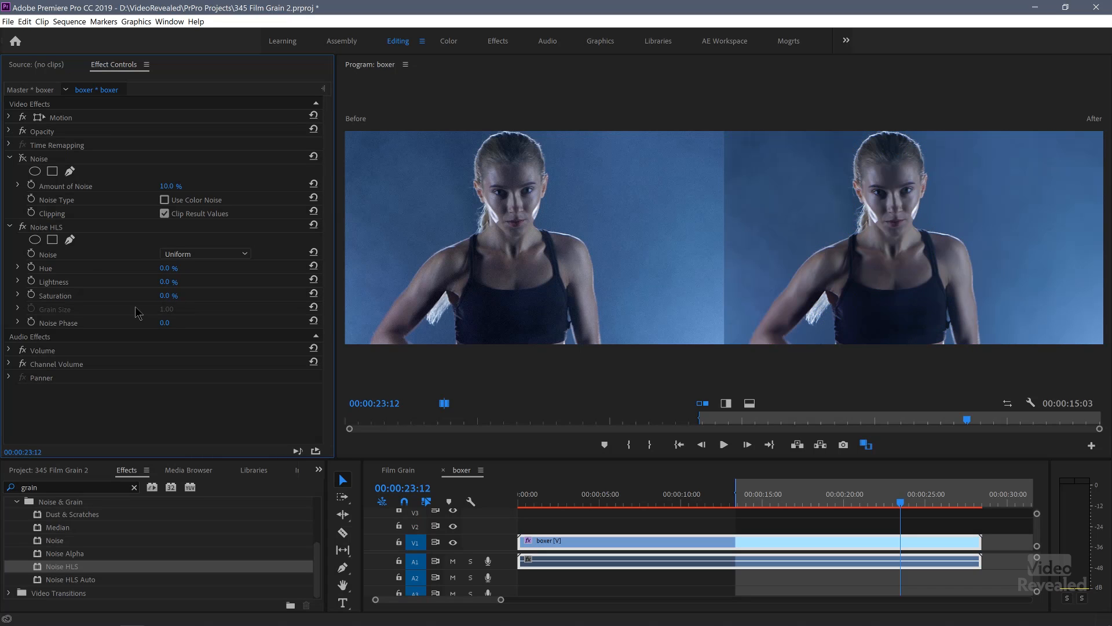
left_click_drag(168, 280, 180, 281)
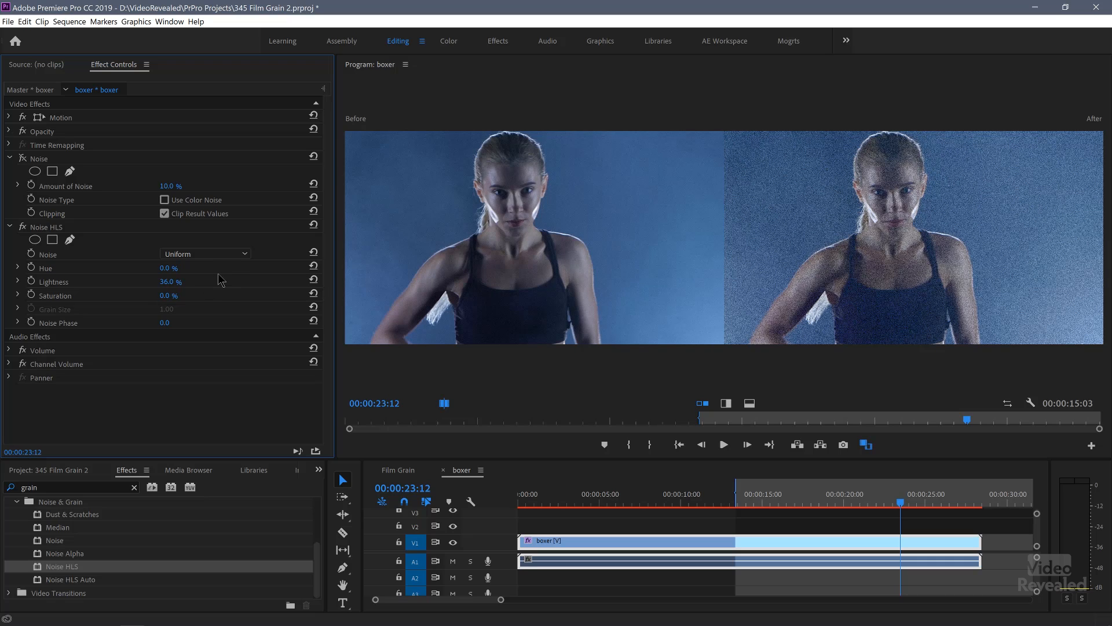
Step: Try Squared then set the Noise HLS type to Grain and play the result
left_click(205, 254)
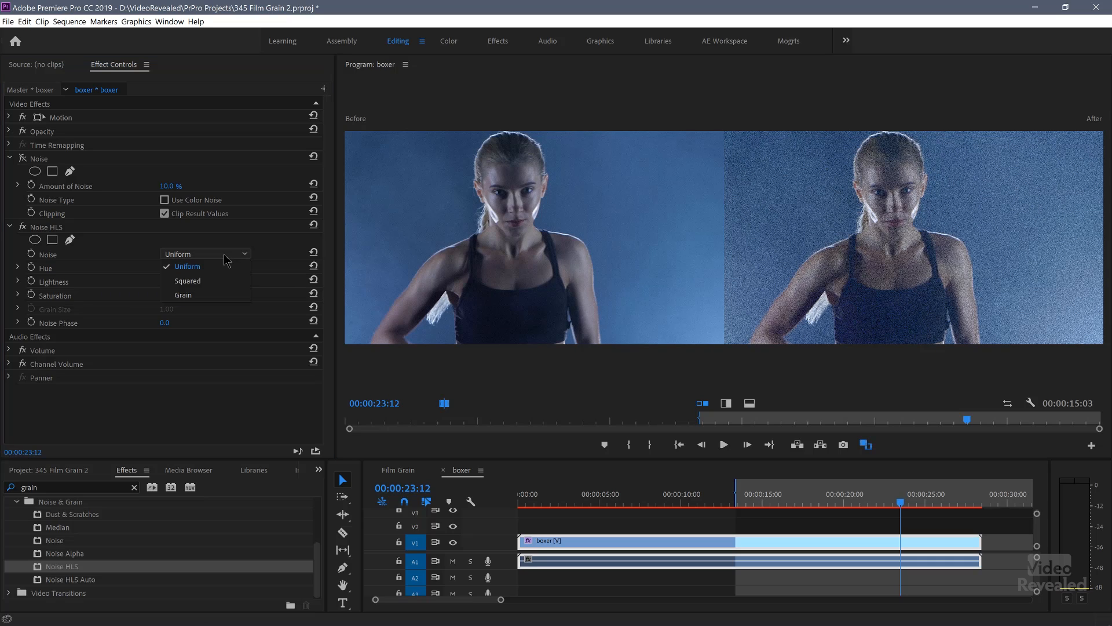
mouse_move(210, 267)
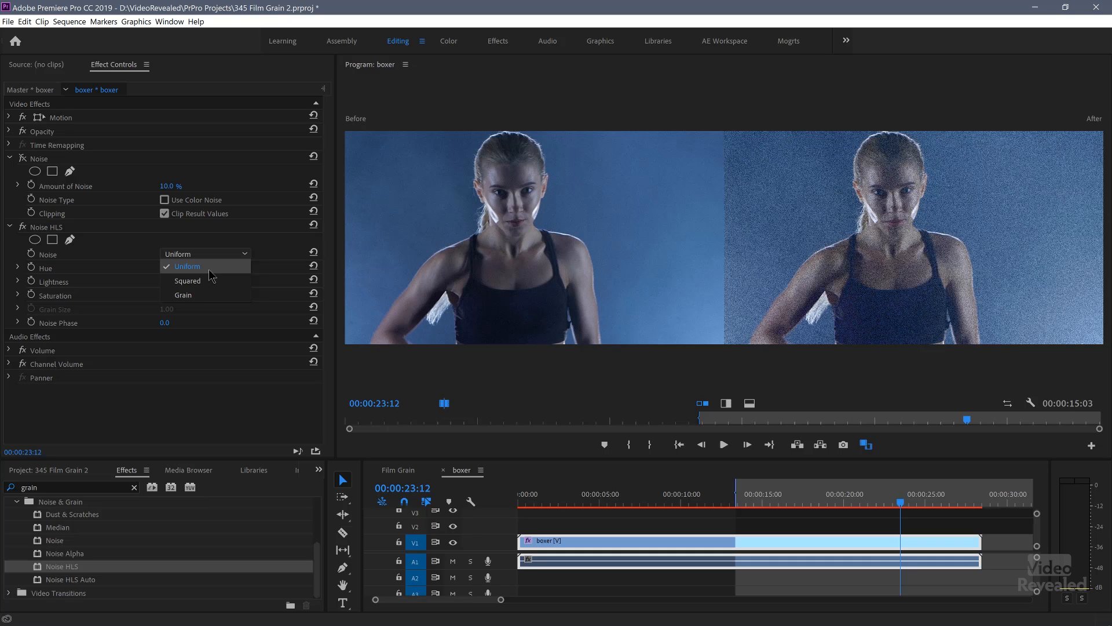
left_click(188, 280)
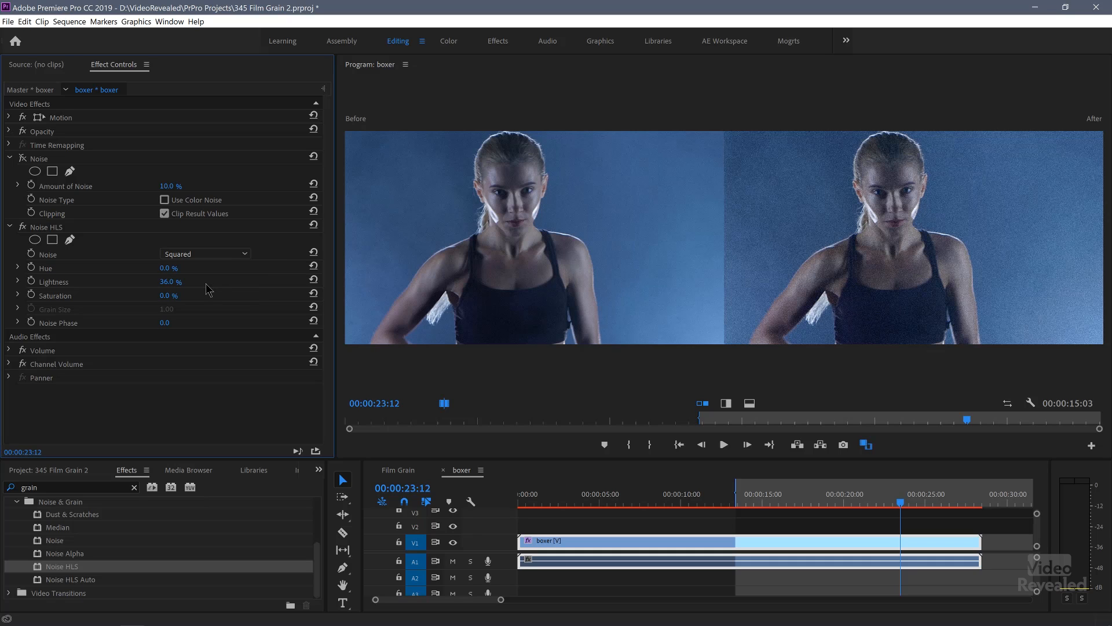
left_click(206, 254)
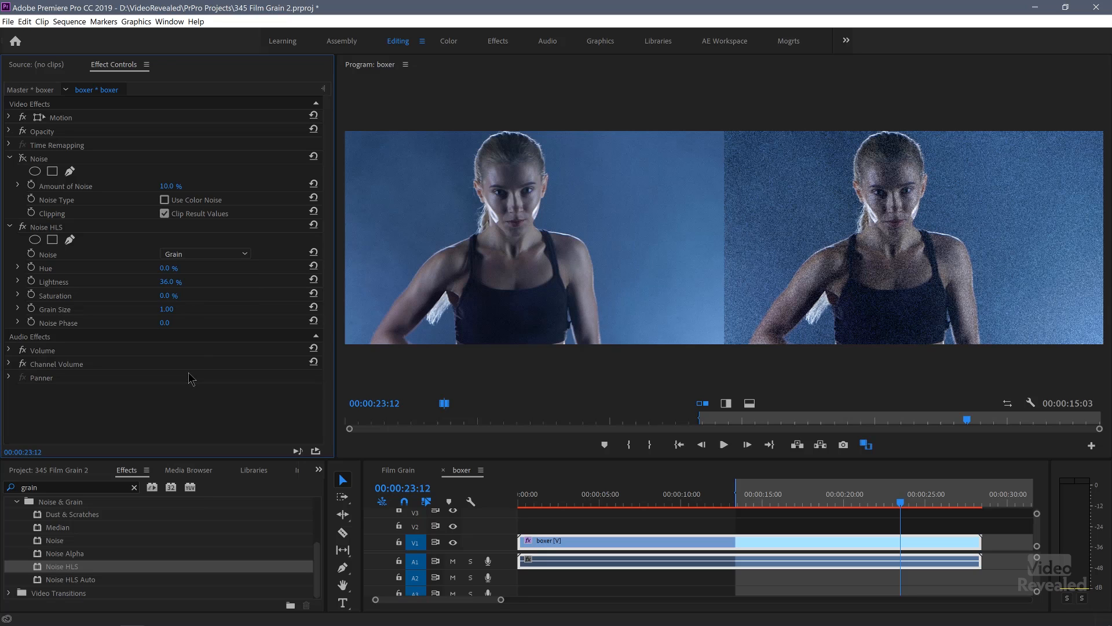
left_click(724, 444)
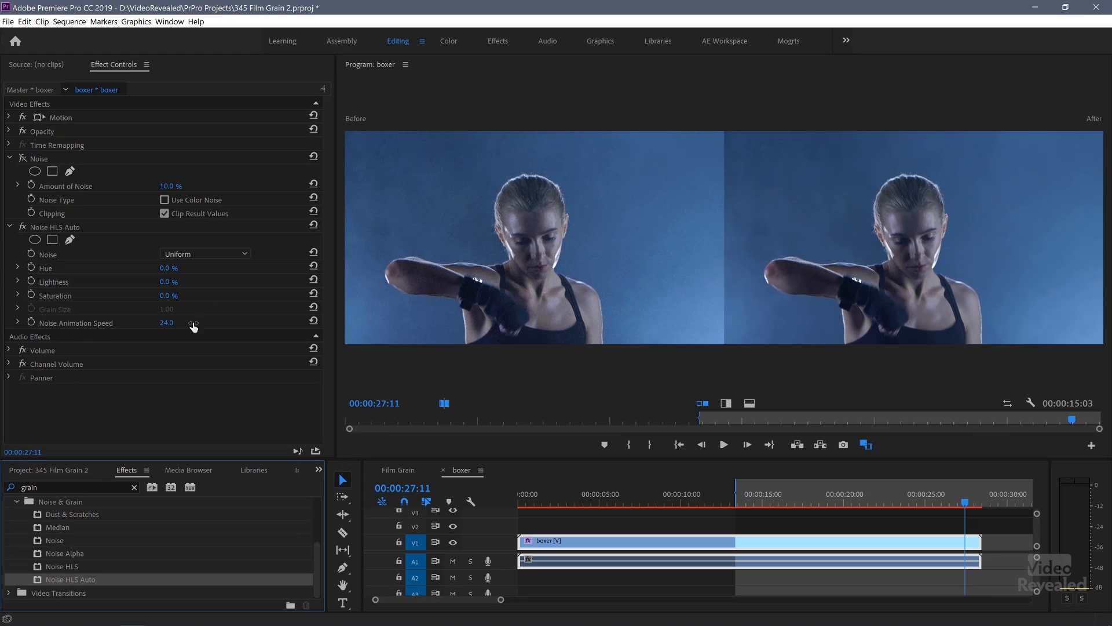
Step: Set Noise HLS Auto to Grain type at 10.0 Lightness and preview playback
left_click(206, 253)
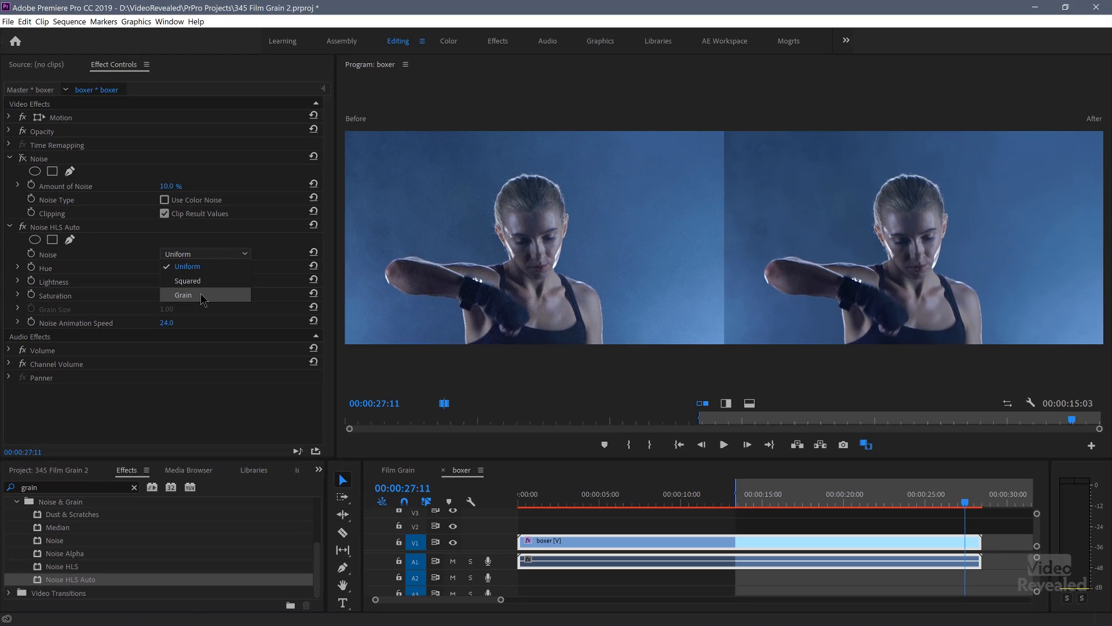
left_click(182, 295)
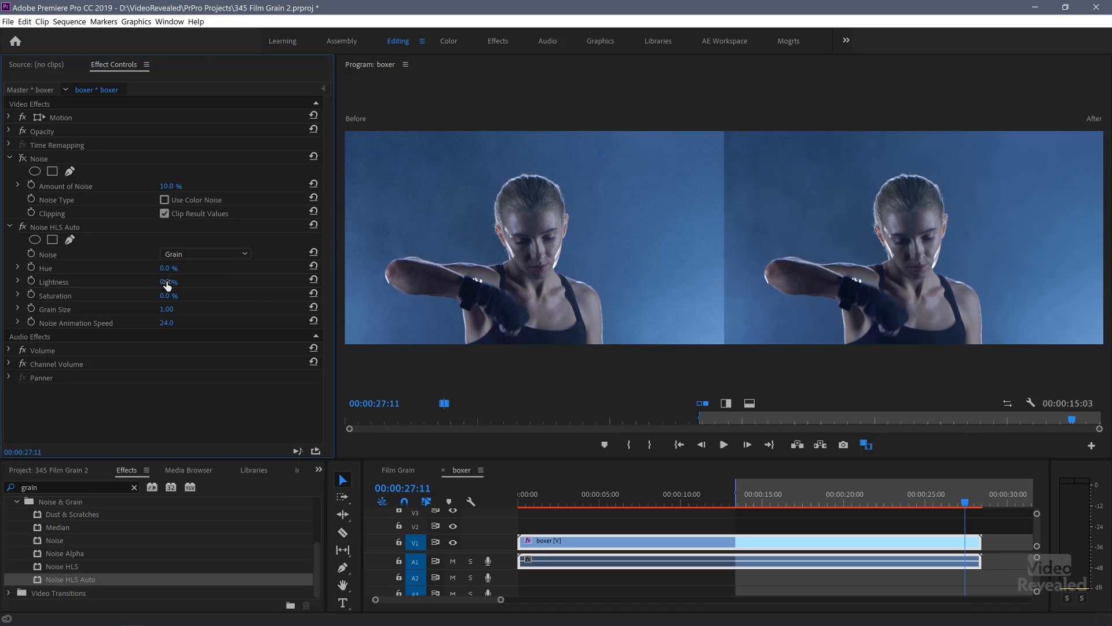
double_click(168, 281)
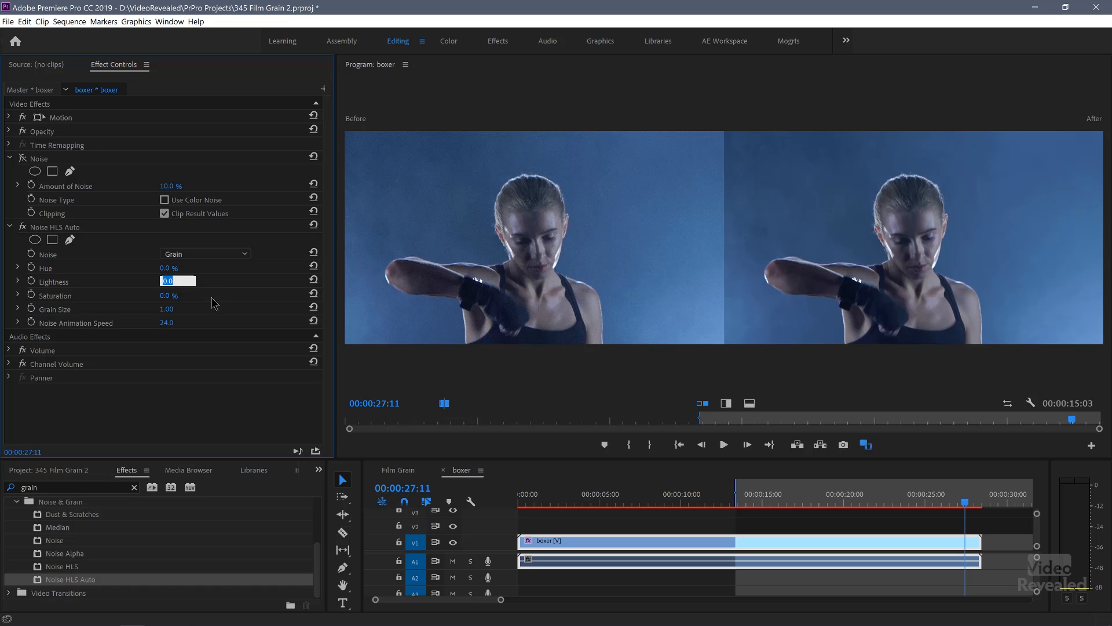
type("10.0")
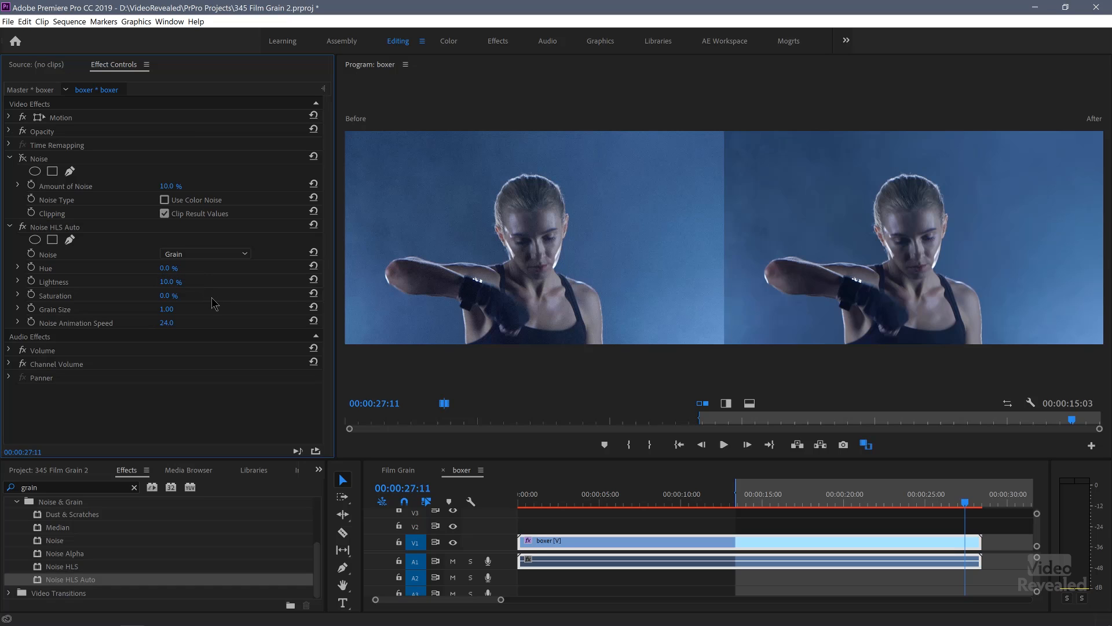
mouse_move(493, 320)
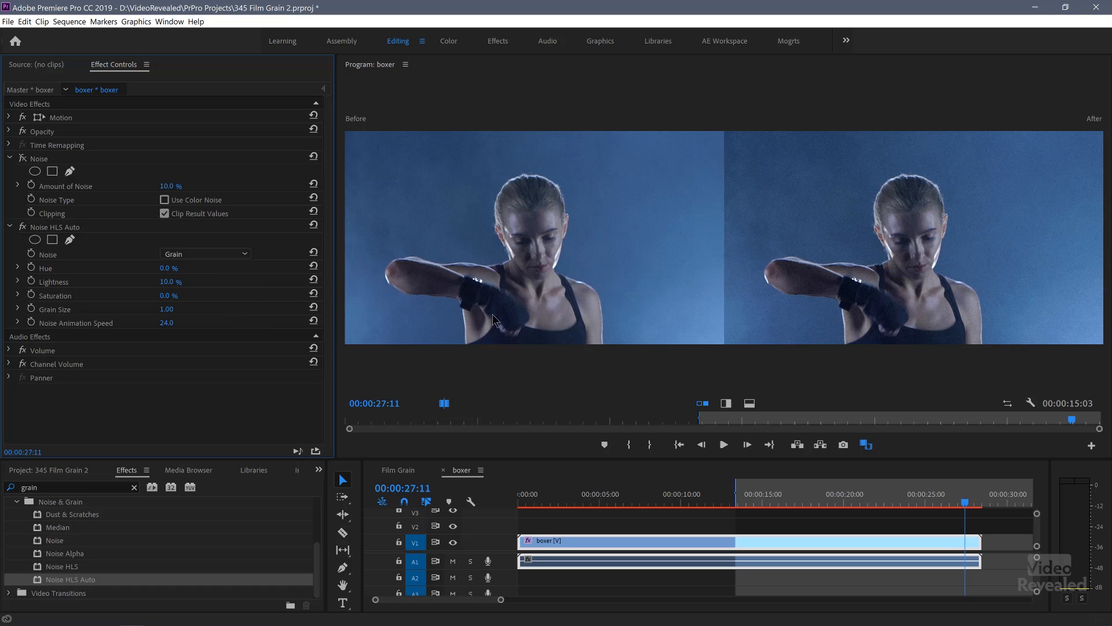
left_click(723, 444)
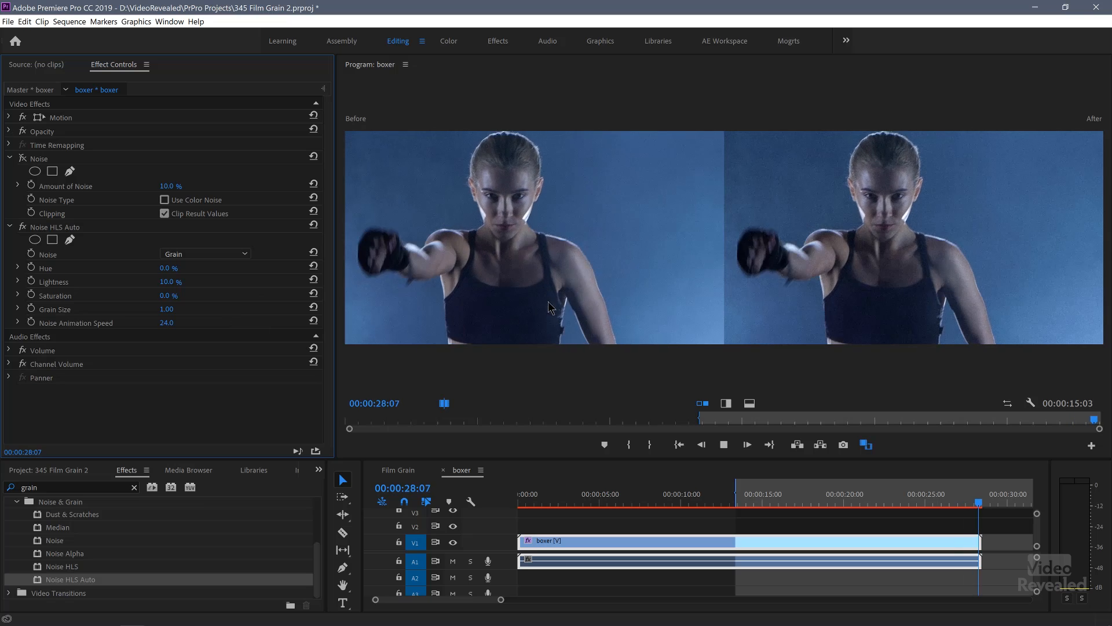
left_click(736, 493)
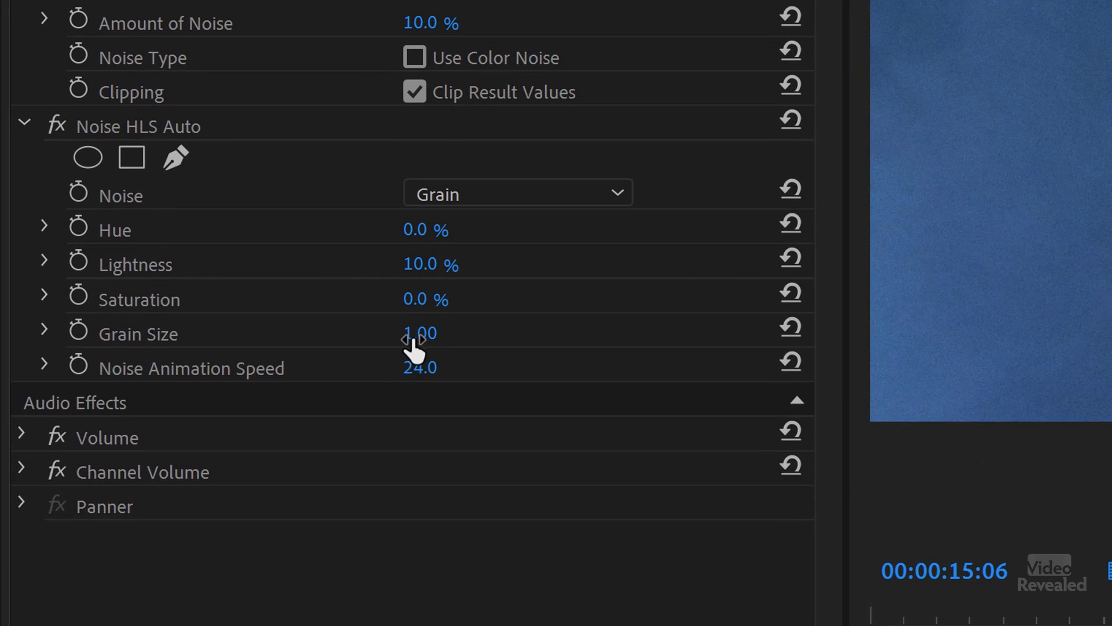
Step: Set Lightness to 5, Grain Size to 0.20 and Noise Animation Speed to 12.0
double_click(431, 264)
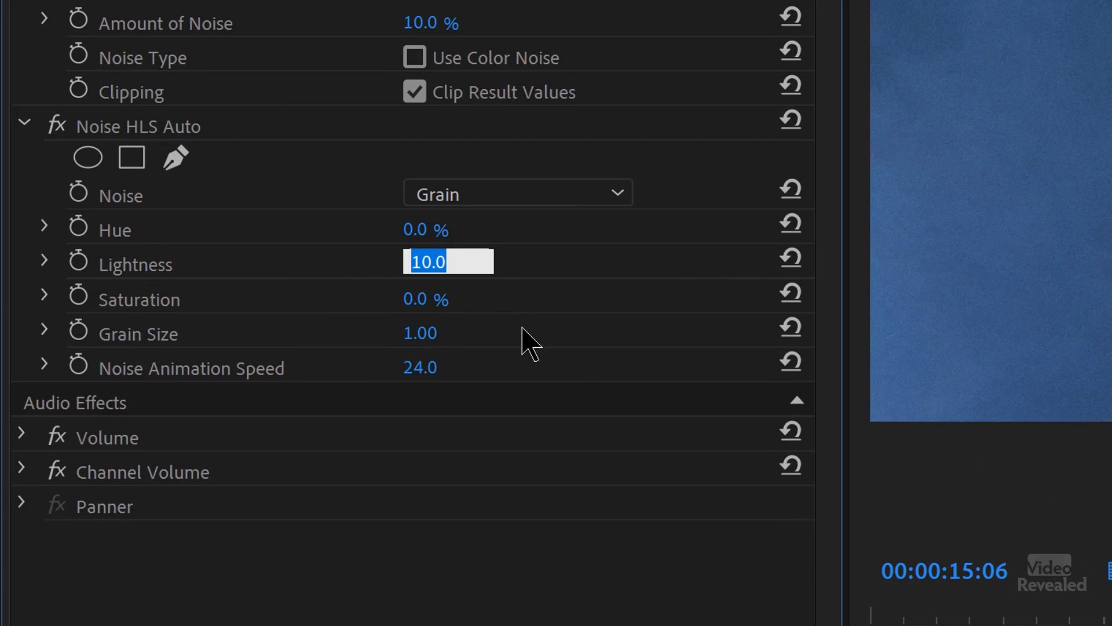
type("5")
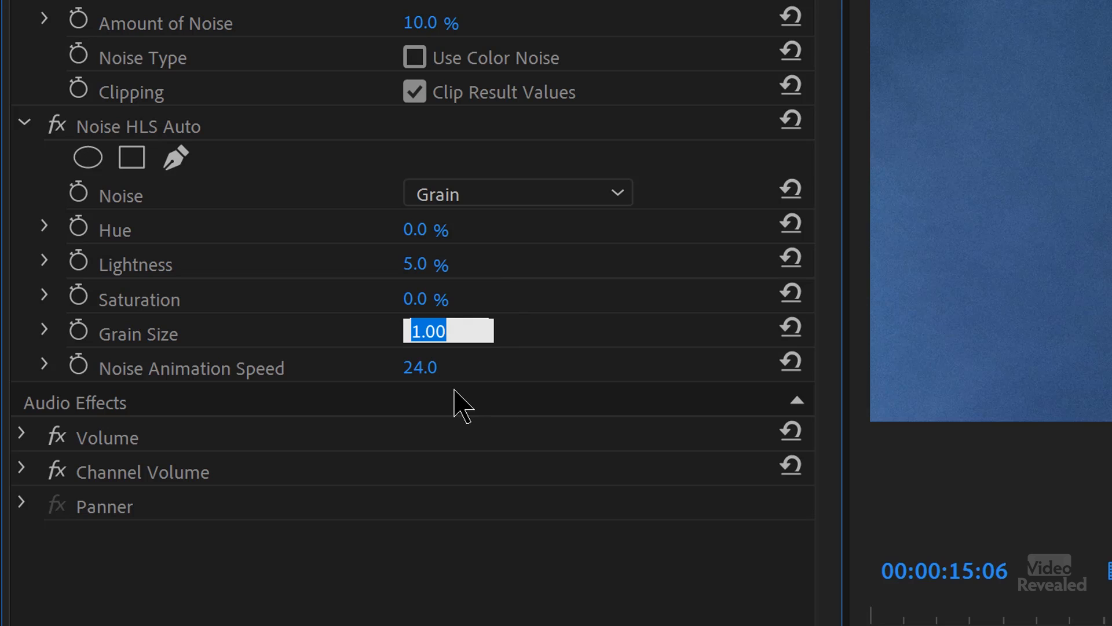
type("0.20")
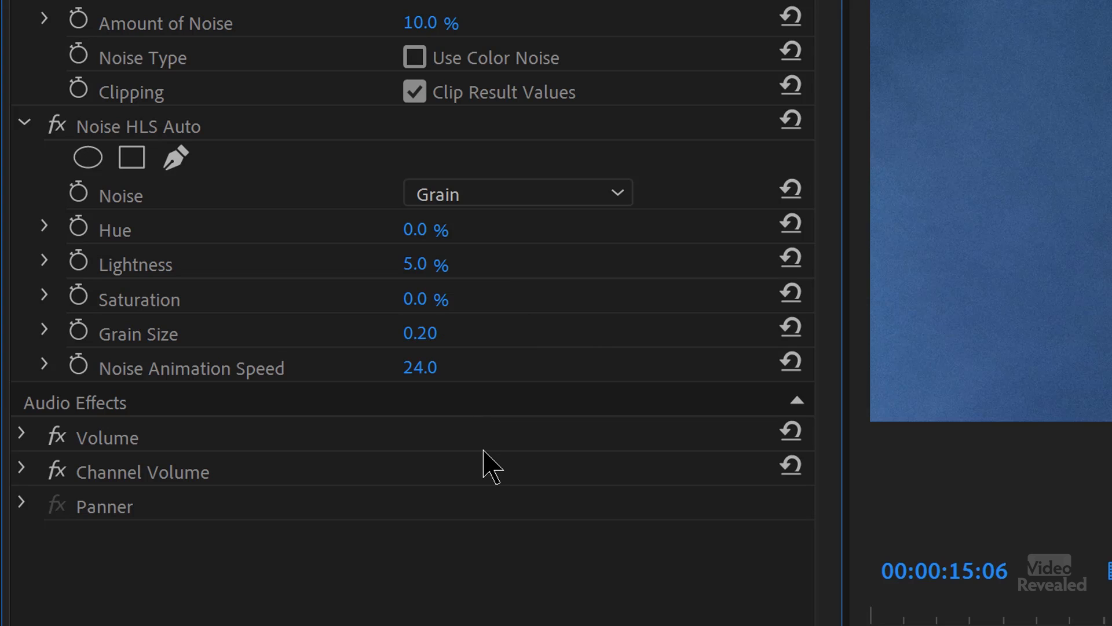
mouse_move(414, 372)
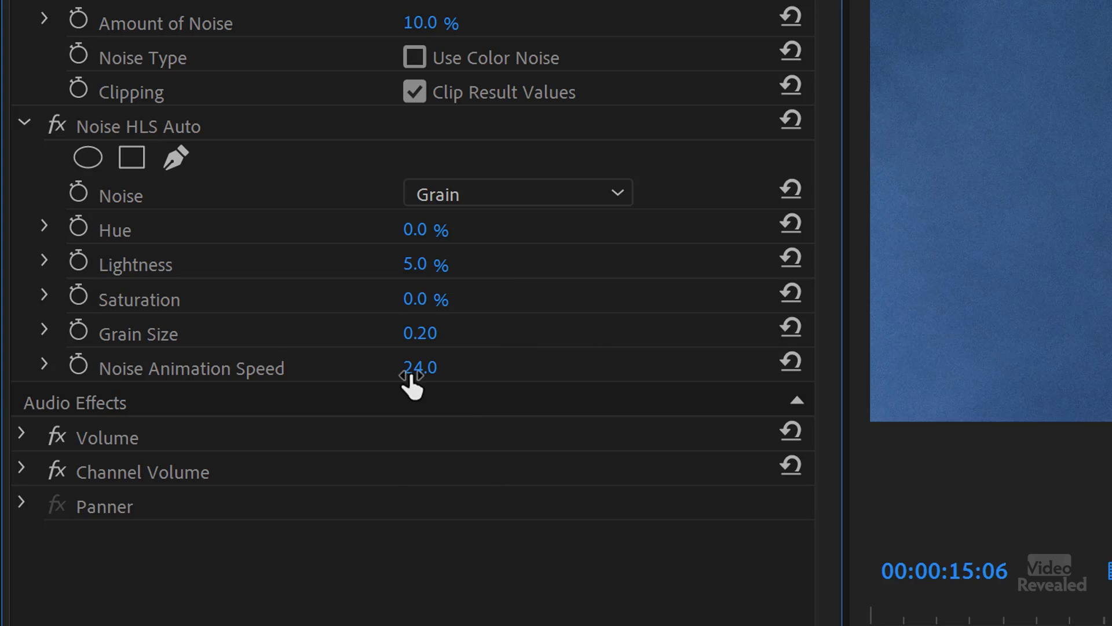
double_click(418, 368)
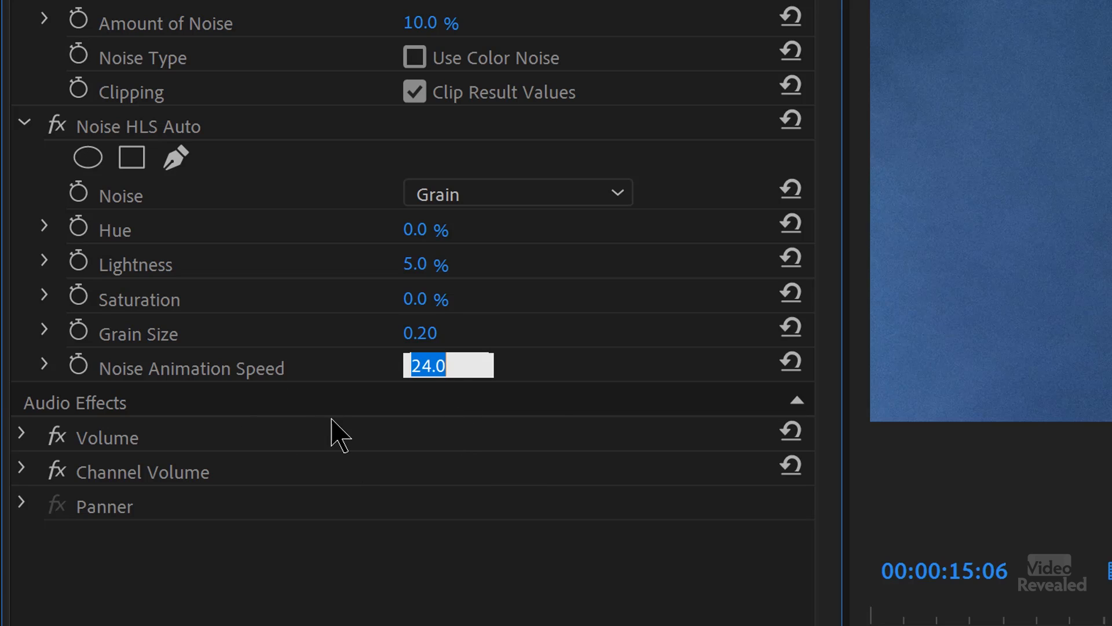
type("12.0")
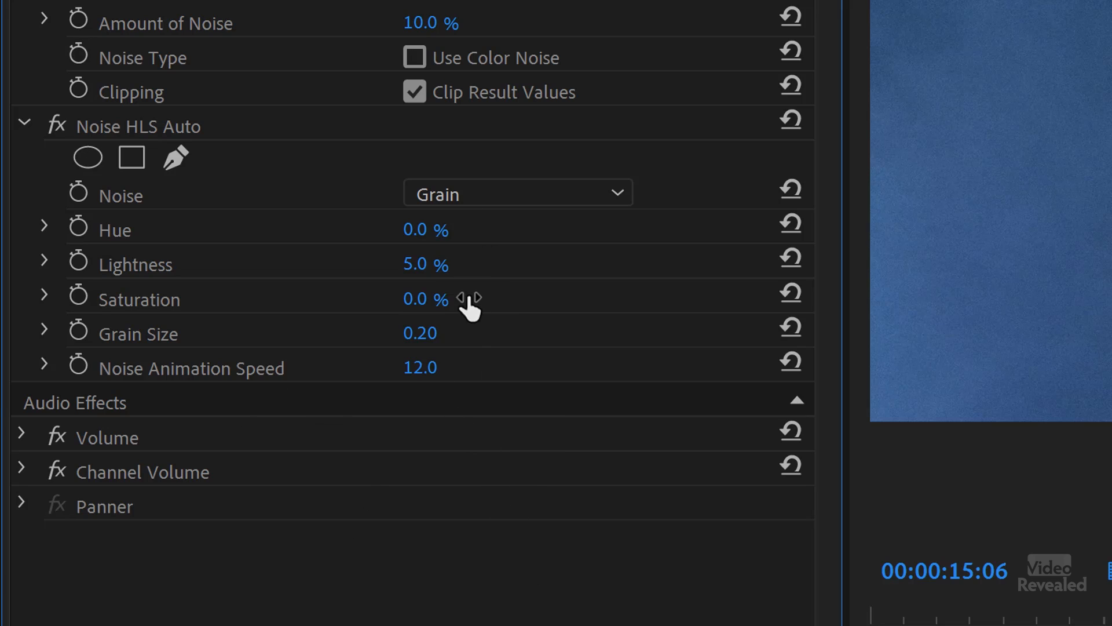
mouse_move(447, 273)
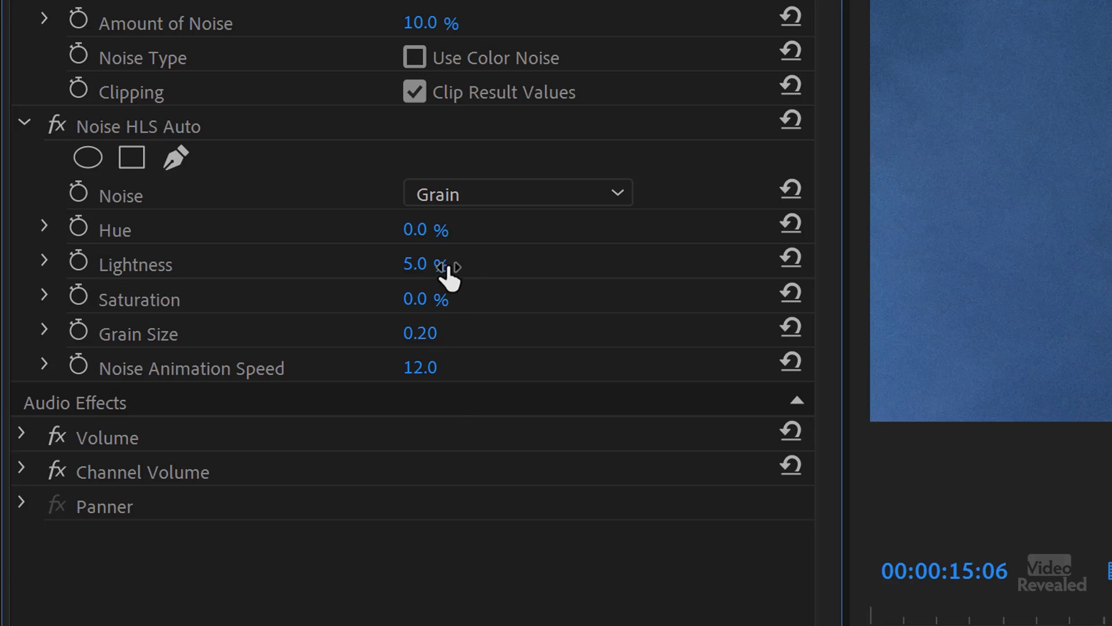
mouse_move(450, 334)
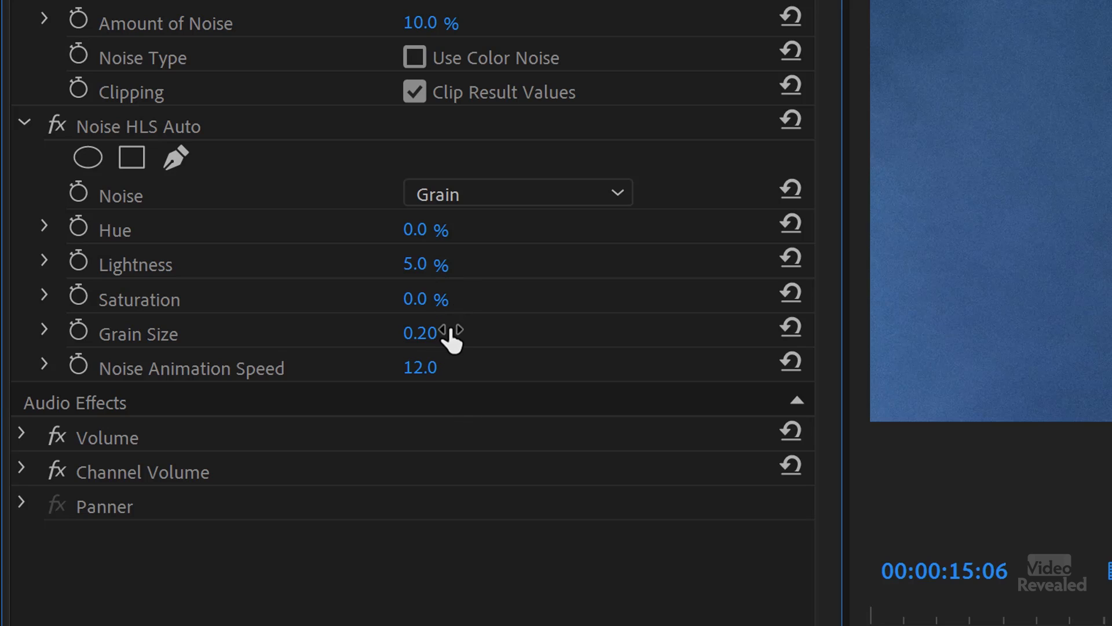
mouse_move(461, 372)
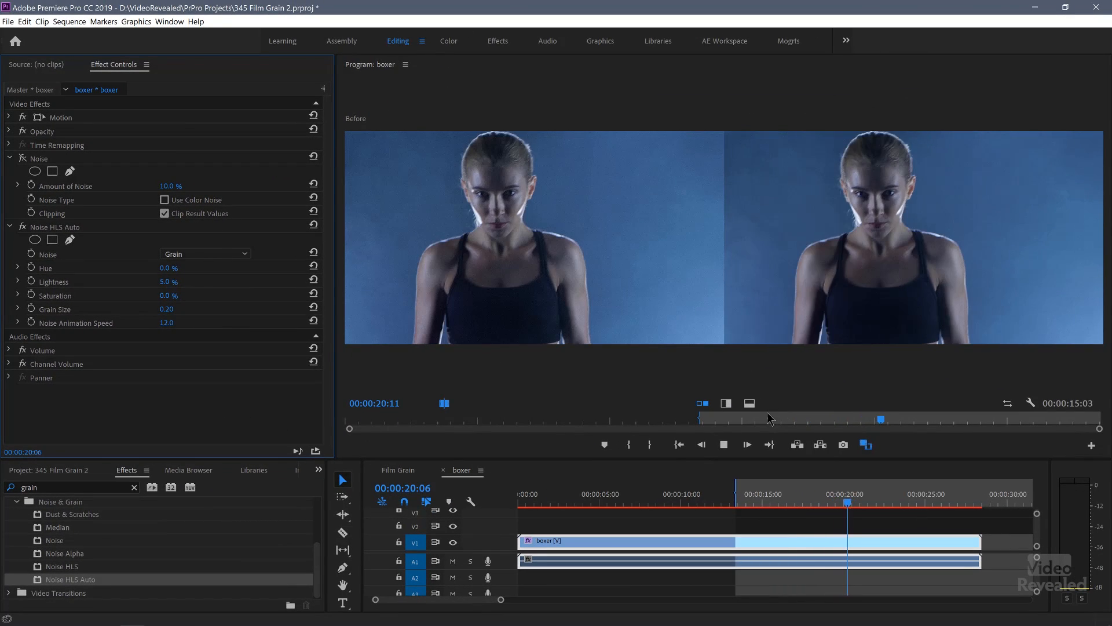
Step: Turn off Comparison View so the grainy boxer clip fills the Program monitor
left_click(867, 445)
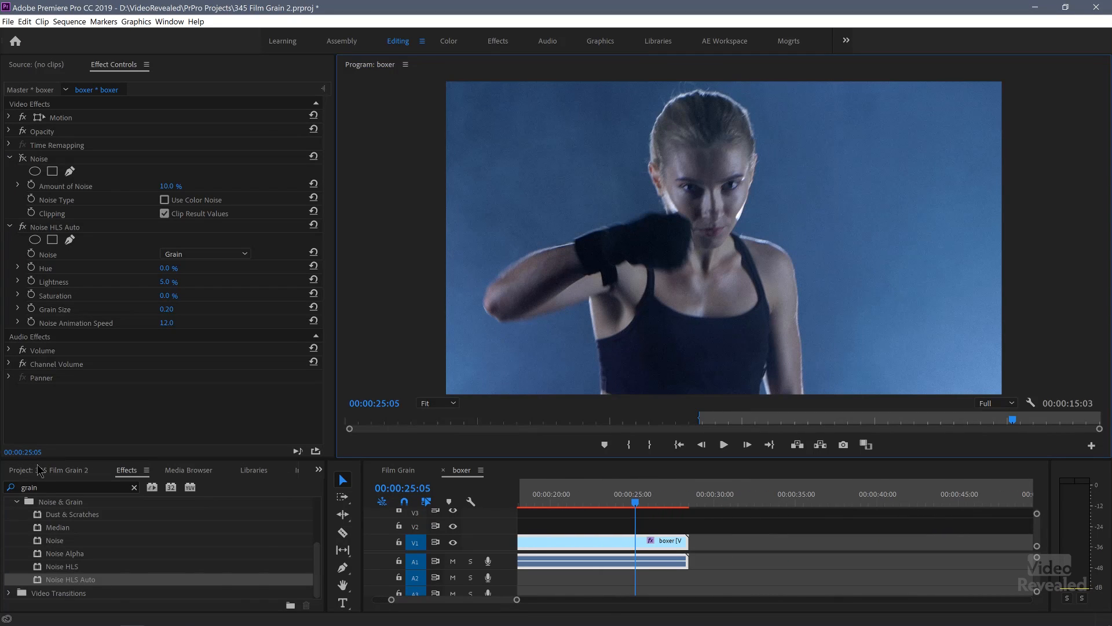
Step: Add the sunrise clip after boxer and choose Paste Attributes on it
left_click(20, 470)
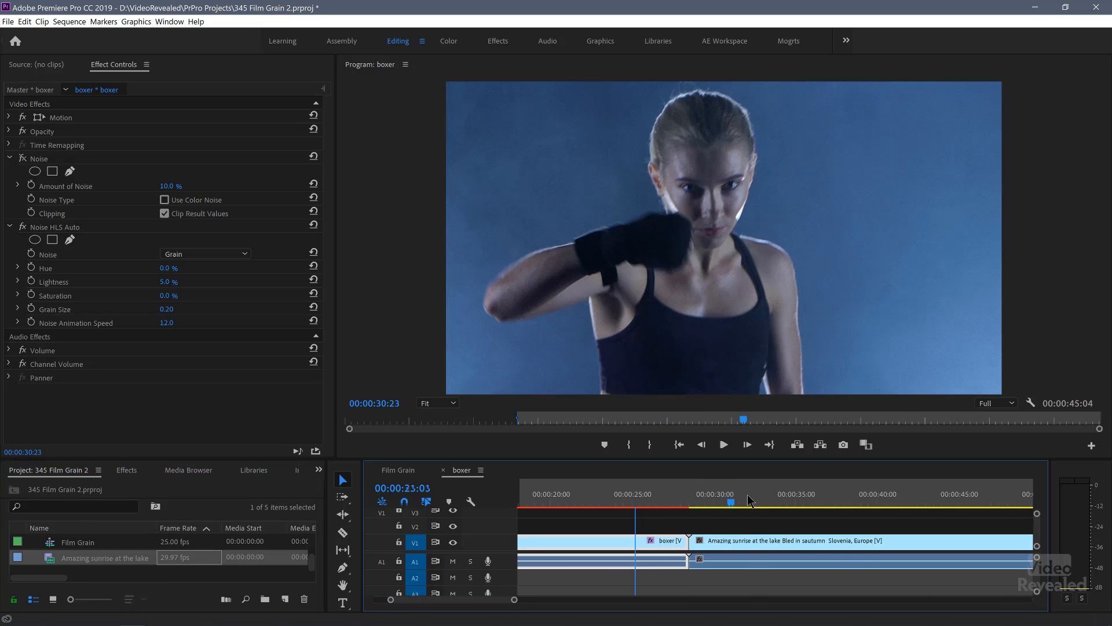
left_click(765, 502)
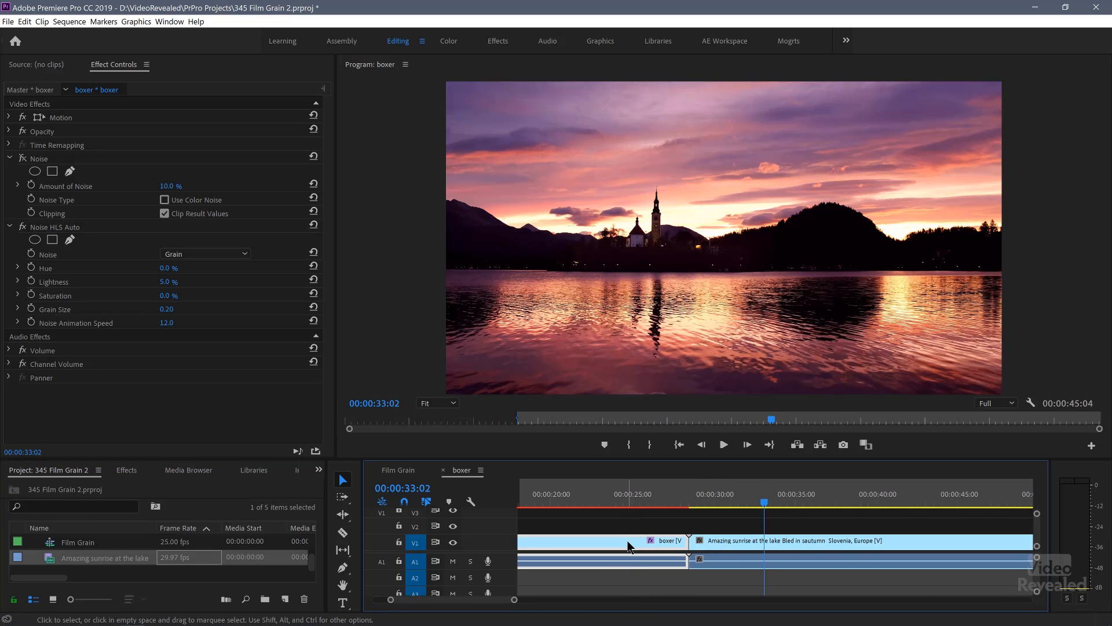
mouse_move(743, 546)
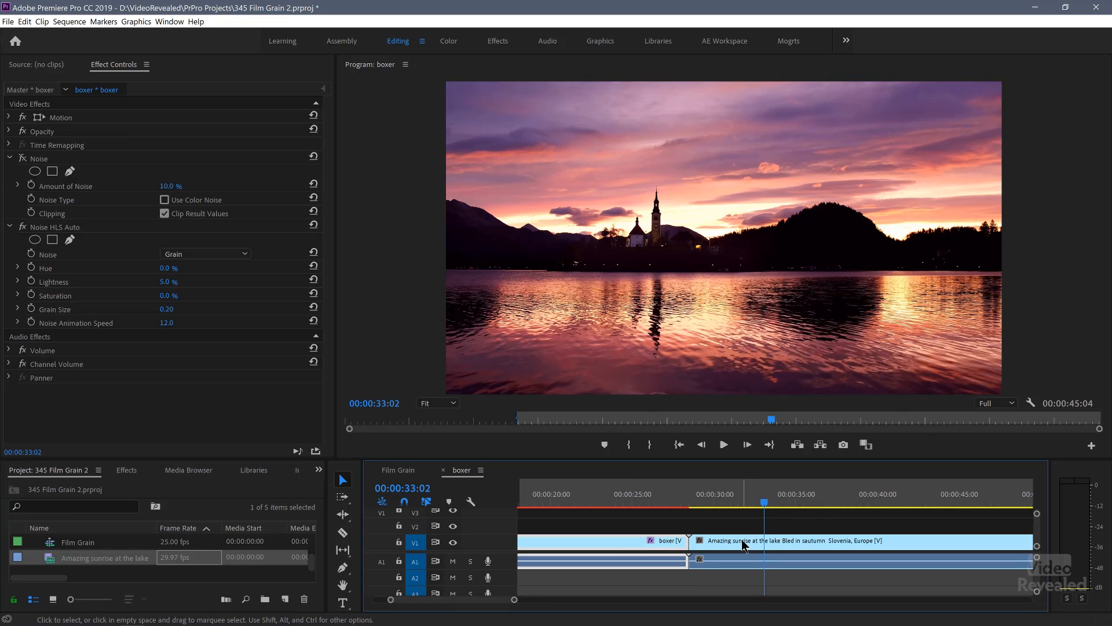
right_click(743, 541)
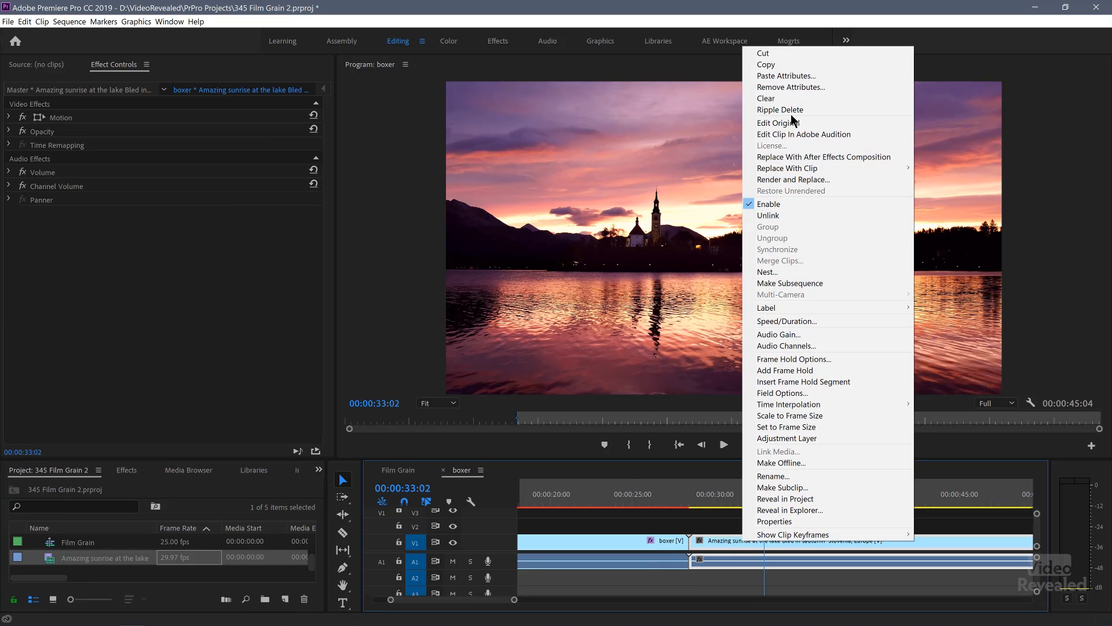
left_click(786, 76)
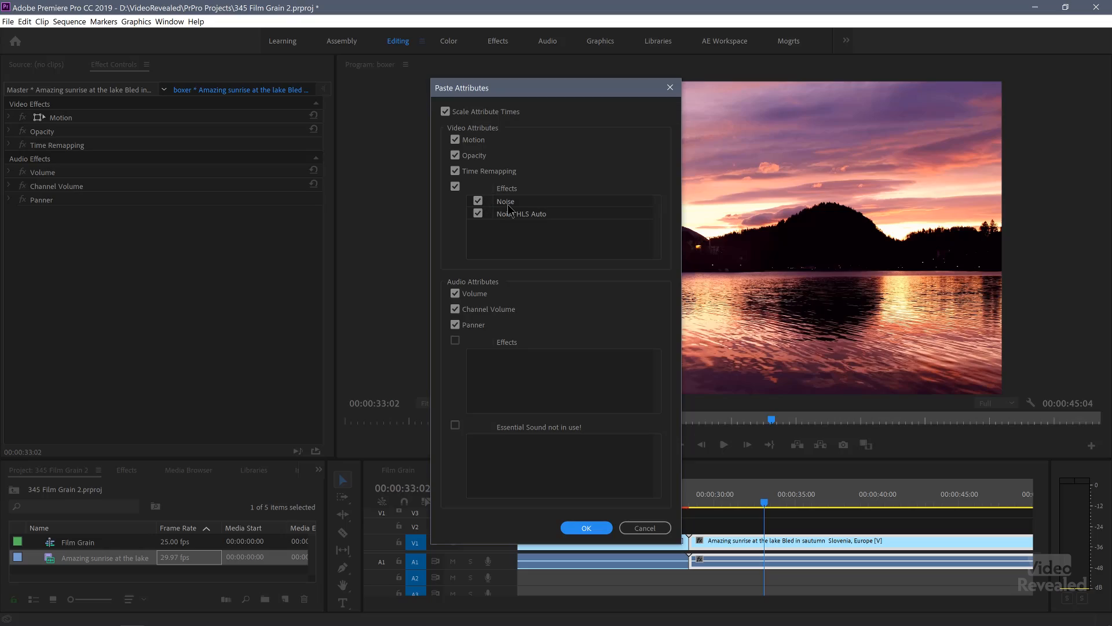
Step: Confirm pasting the grain effects onto the sunrise clip
left_click(586, 527)
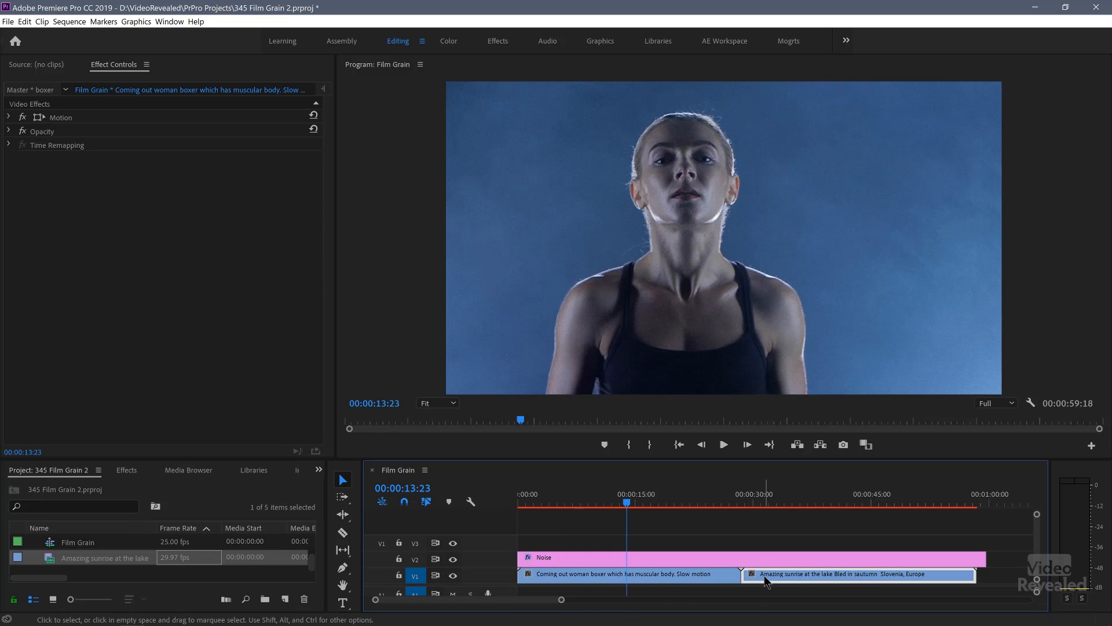
left_click(816, 500)
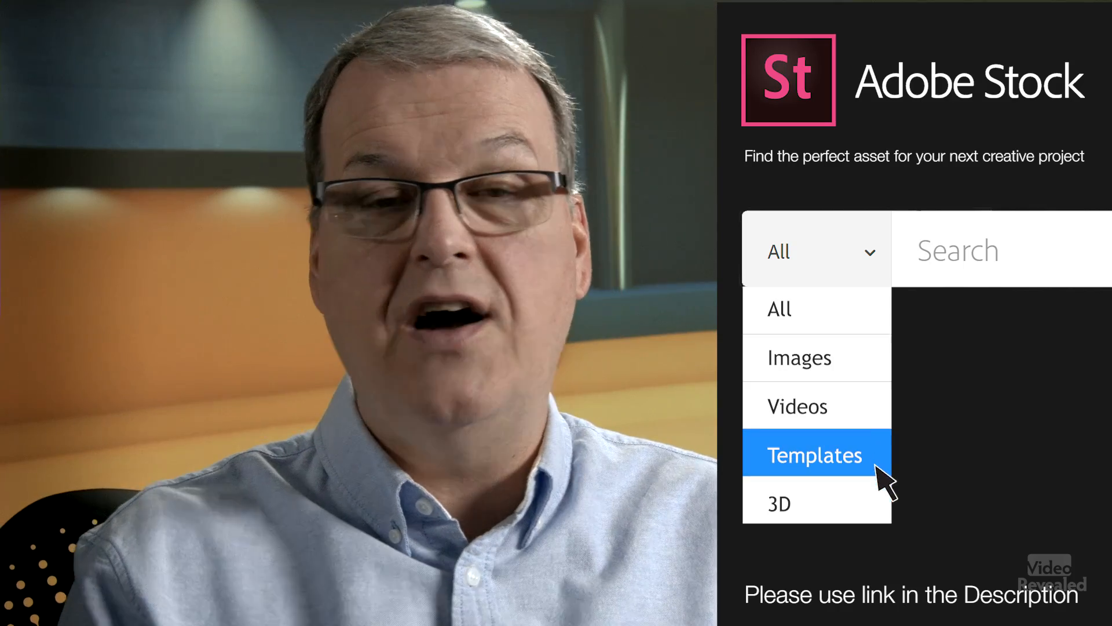
mouse_move(794, 503)
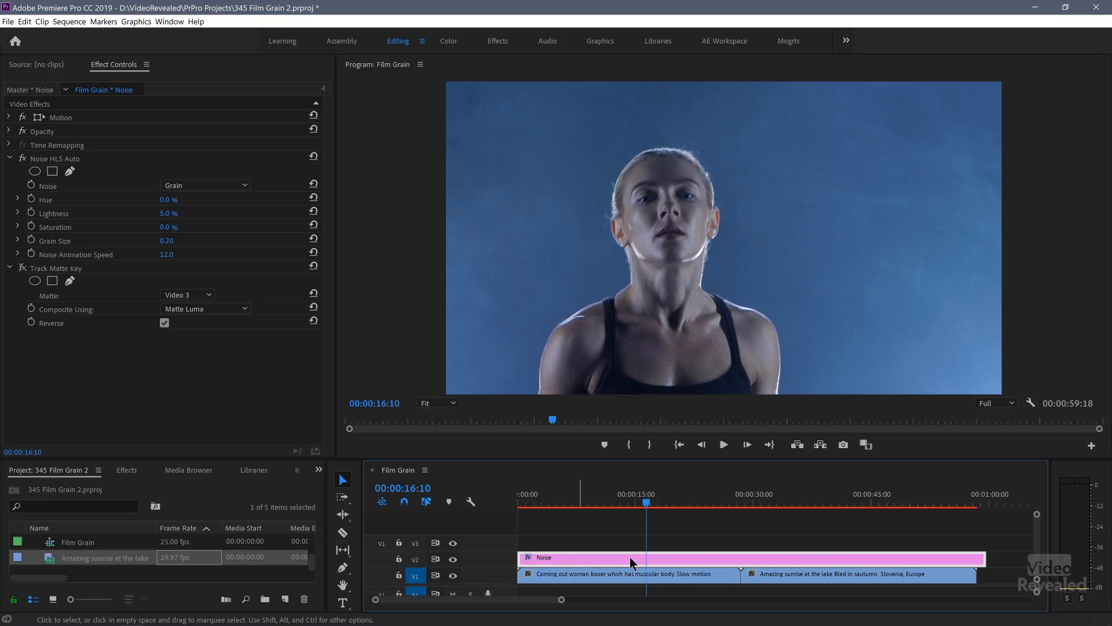
mouse_move(696, 541)
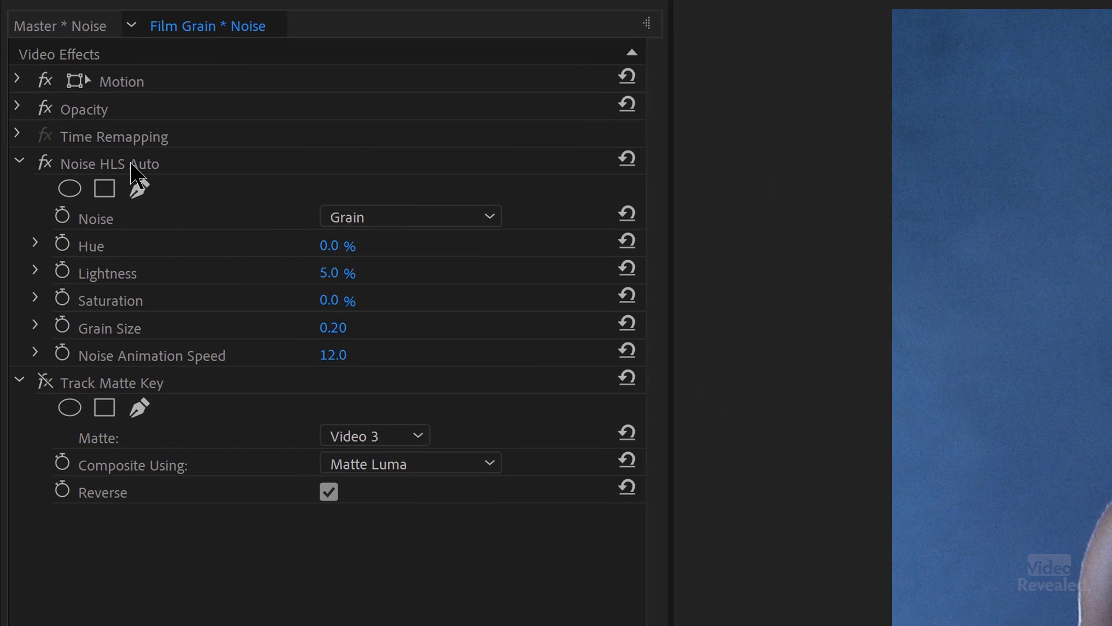
mouse_move(234, 294)
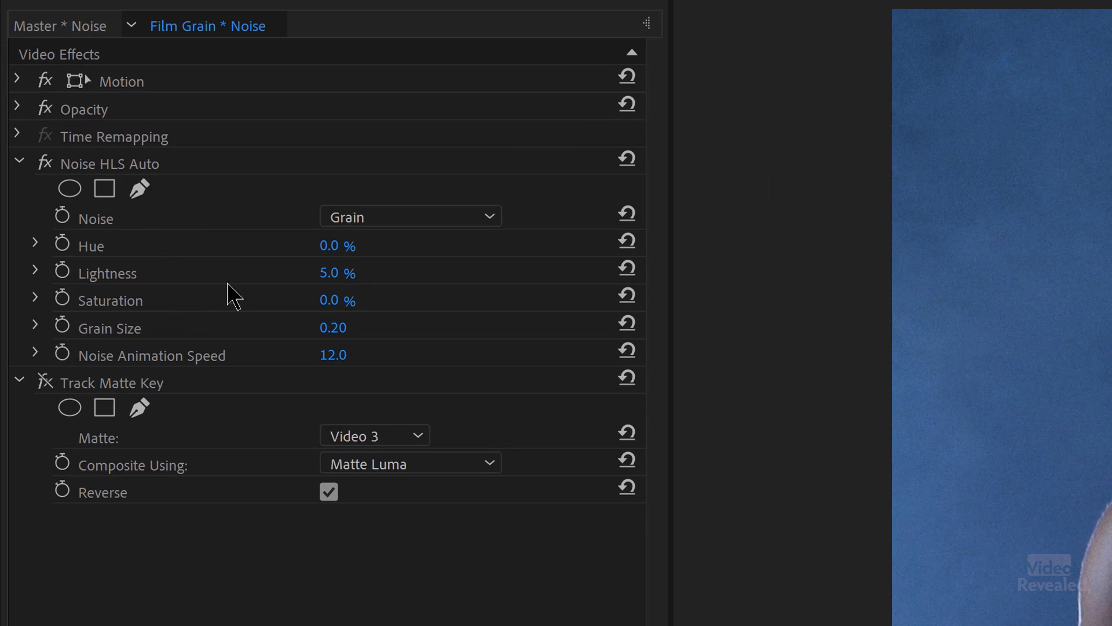
mouse_move(363, 315)
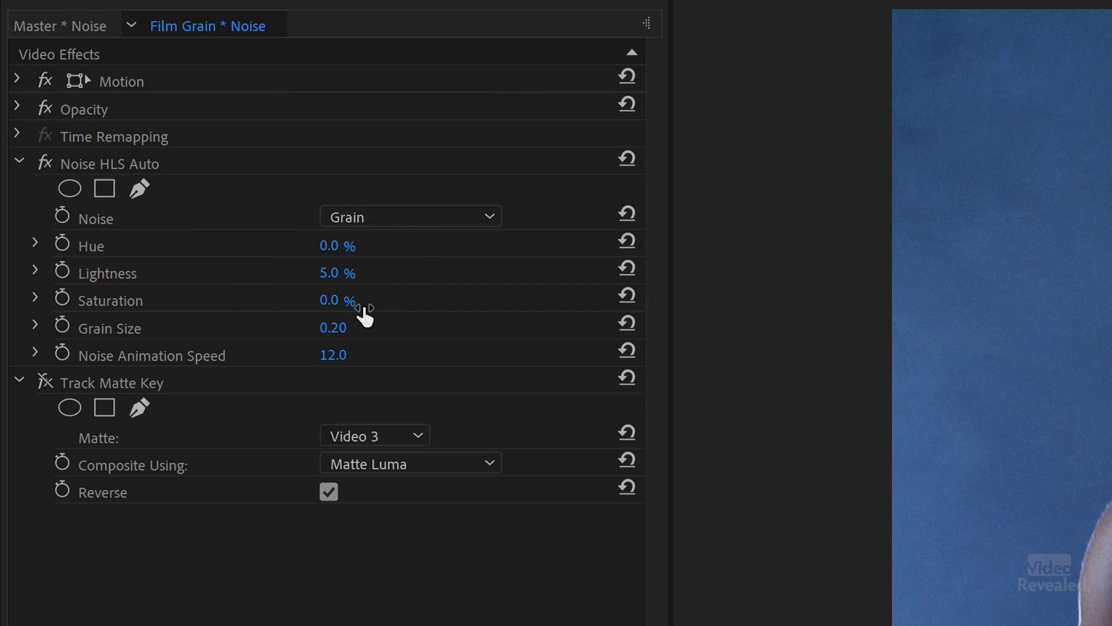
mouse_move(355, 365)
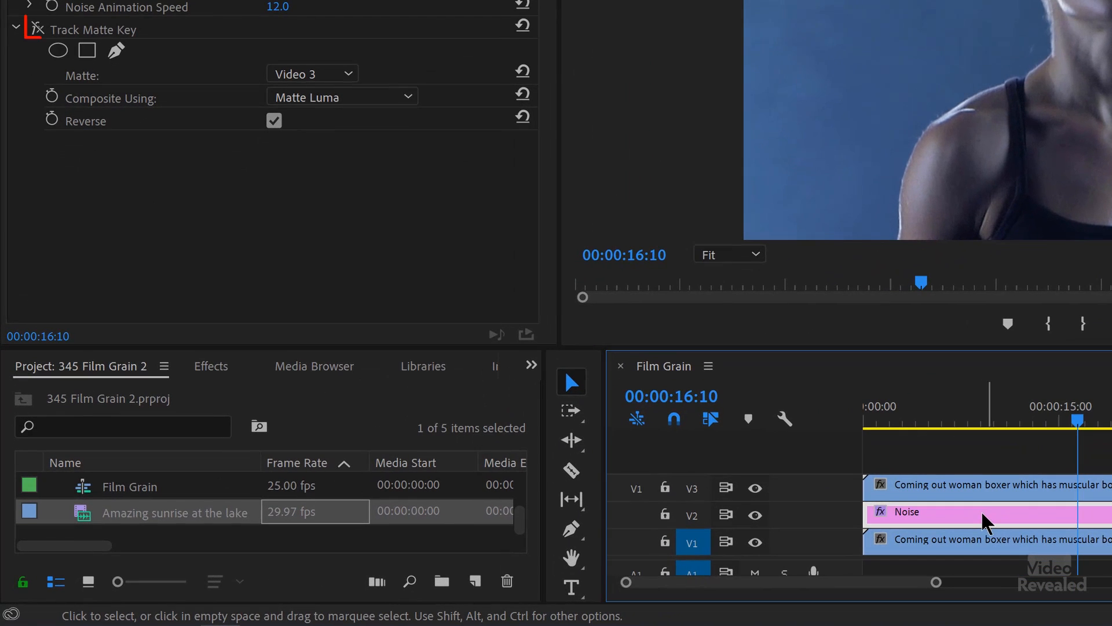
Step: Select the boxer clip on V3 for Effect Controls and scrub to about 13 seconds
left_click(93, 29)
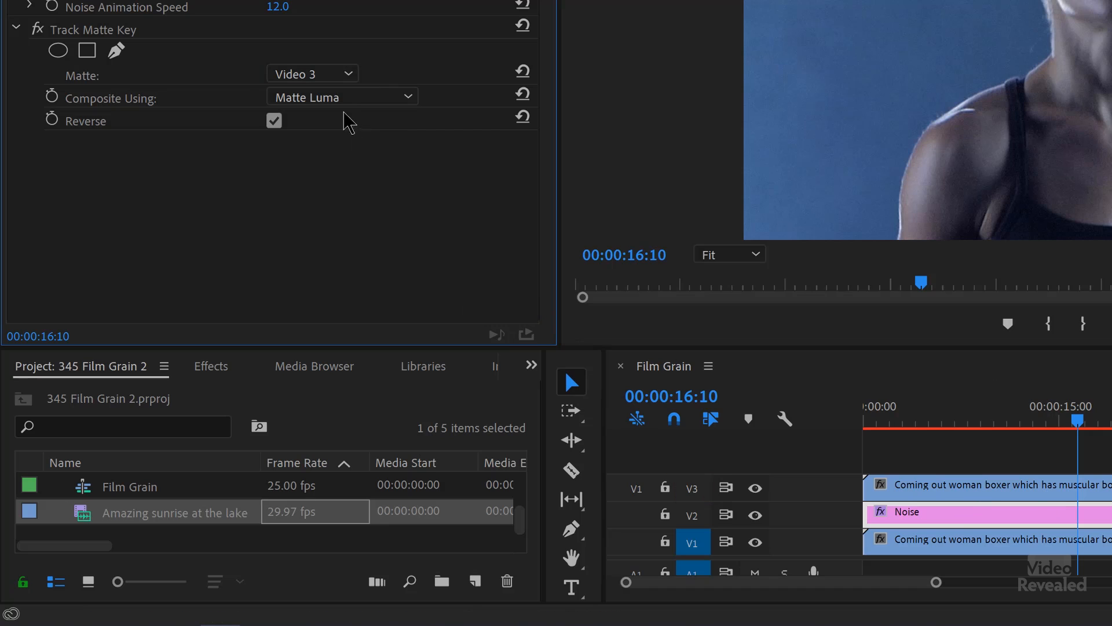
left_click(341, 96)
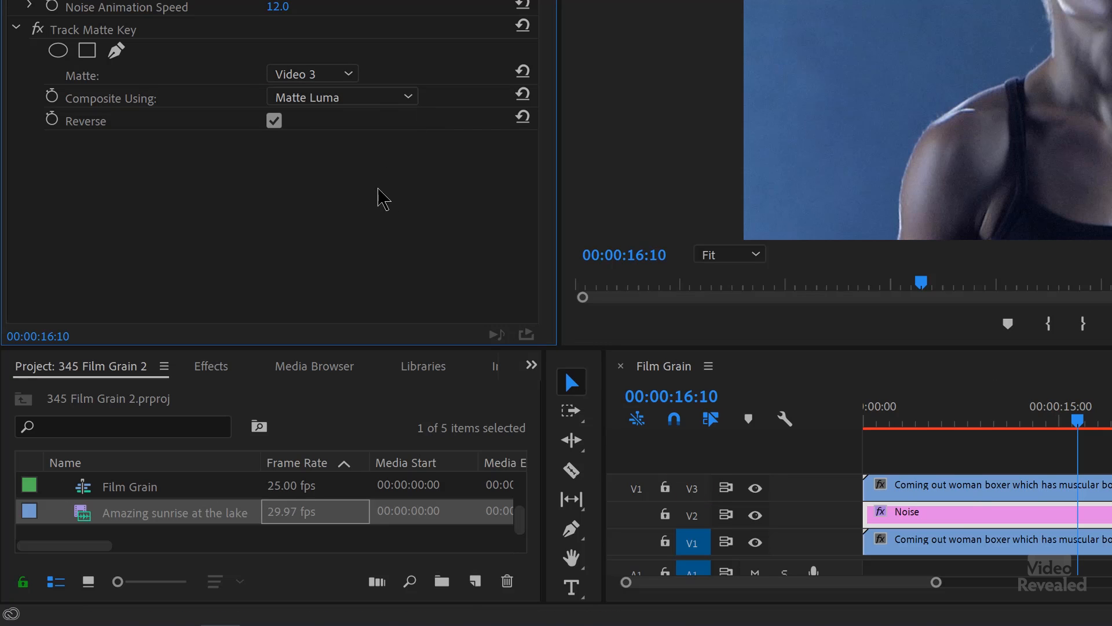
left_click(273, 121)
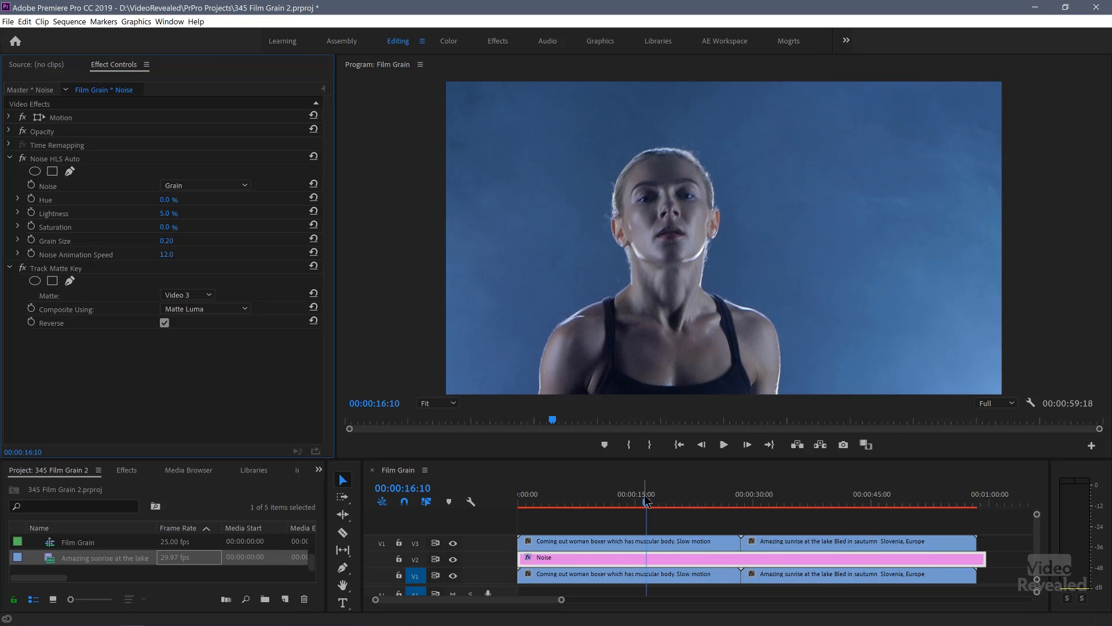
left_click_drag(644, 501, 621, 501)
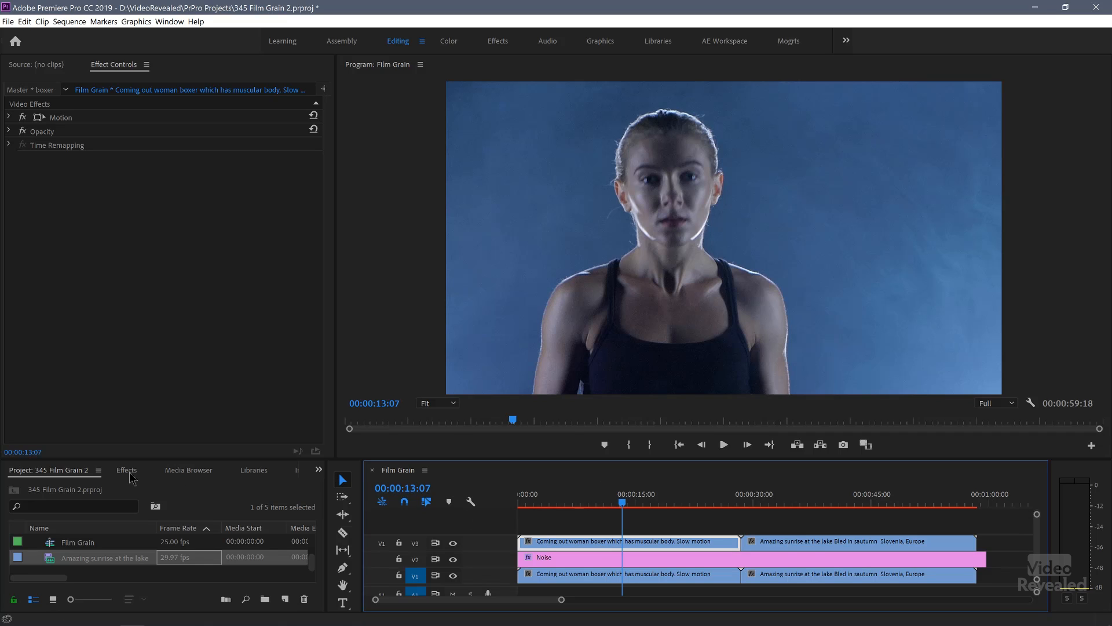
Step: Clear the 'grain' effect search and switch to the saved Presets to find Grain Amount
type("grain")
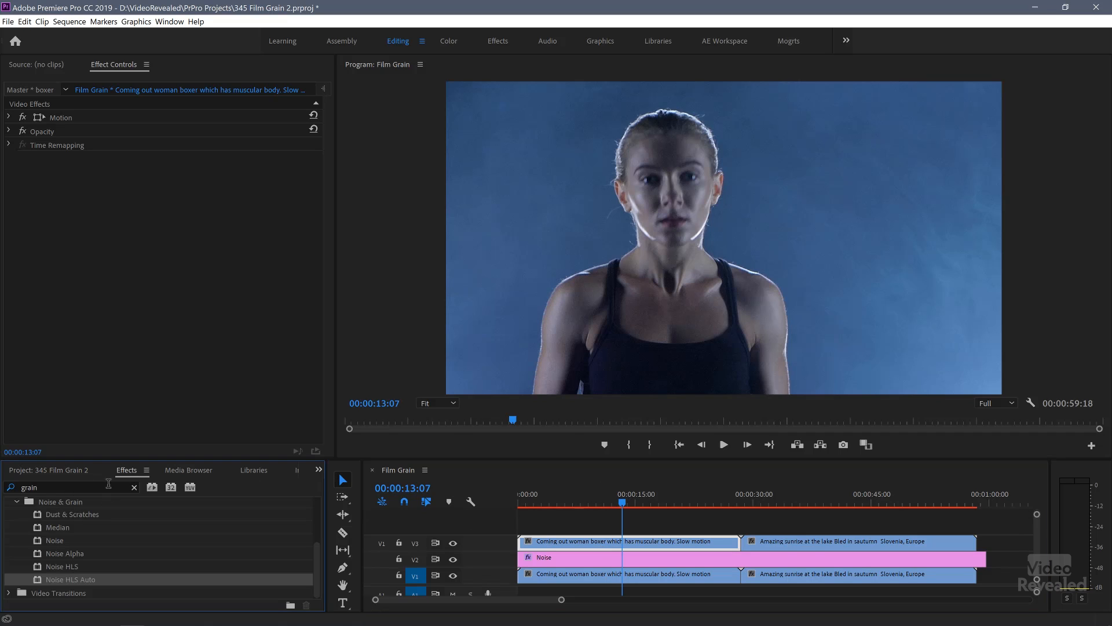
left_click(135, 488)
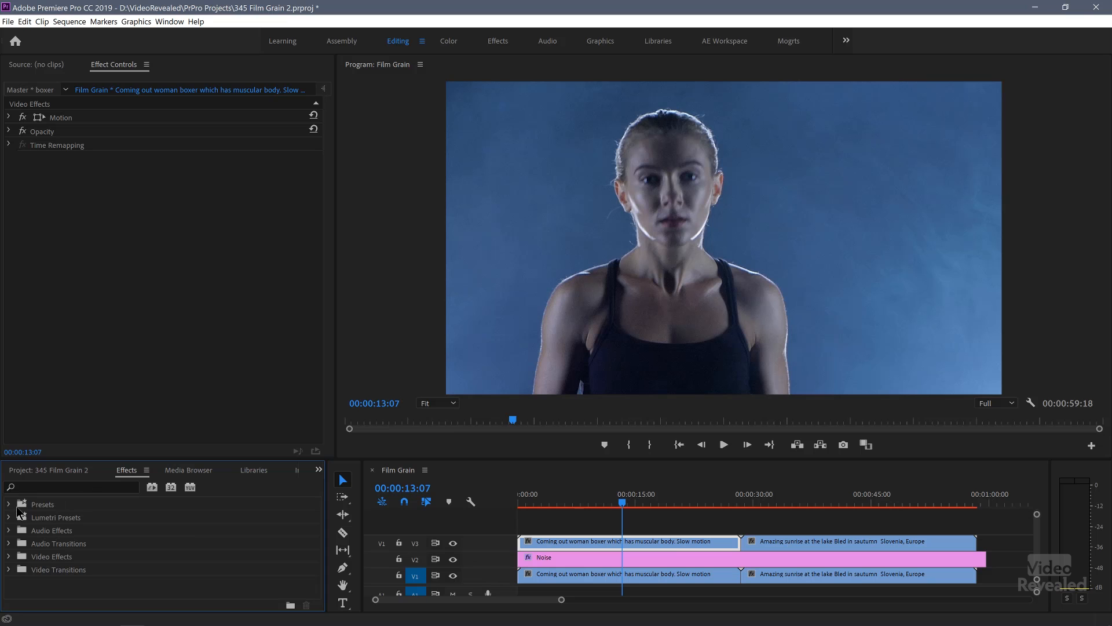
left_click(9, 504)
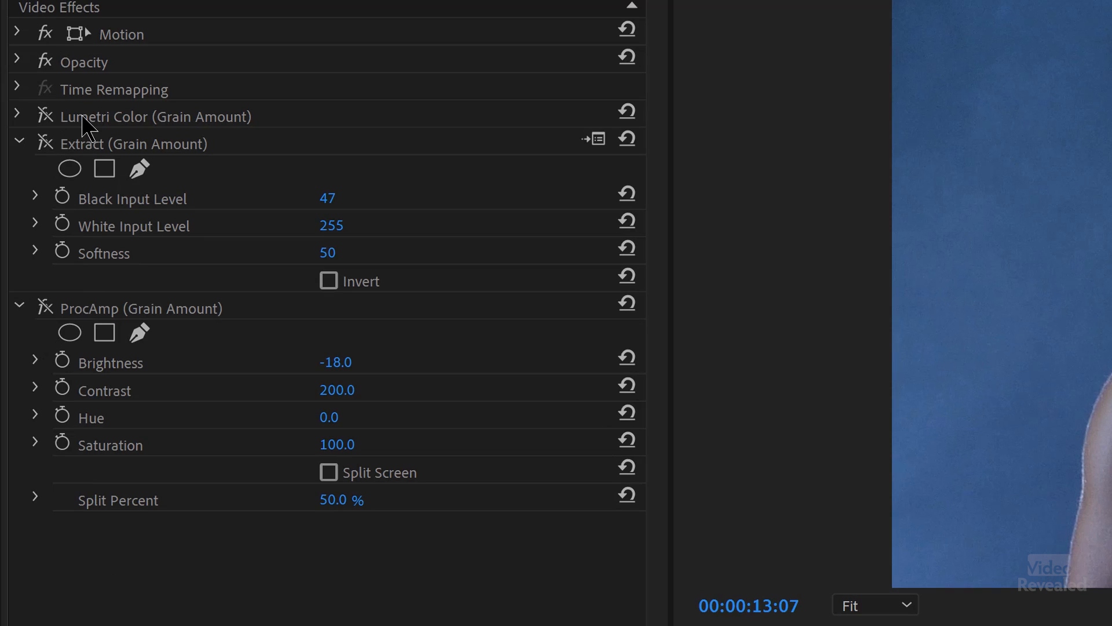
mouse_move(186, 166)
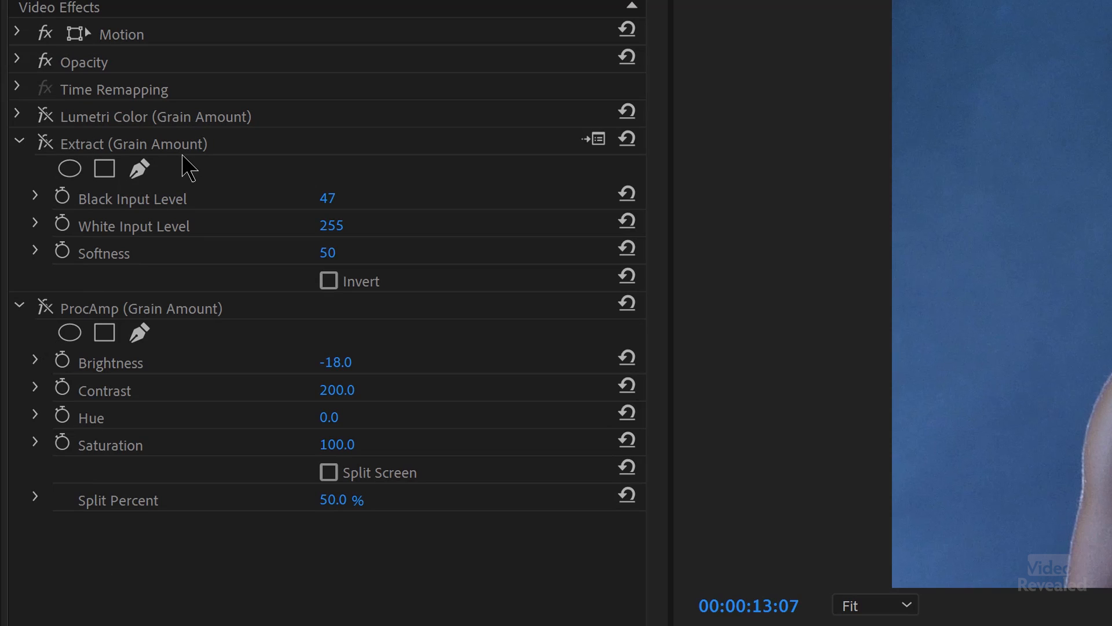
mouse_move(74, 220)
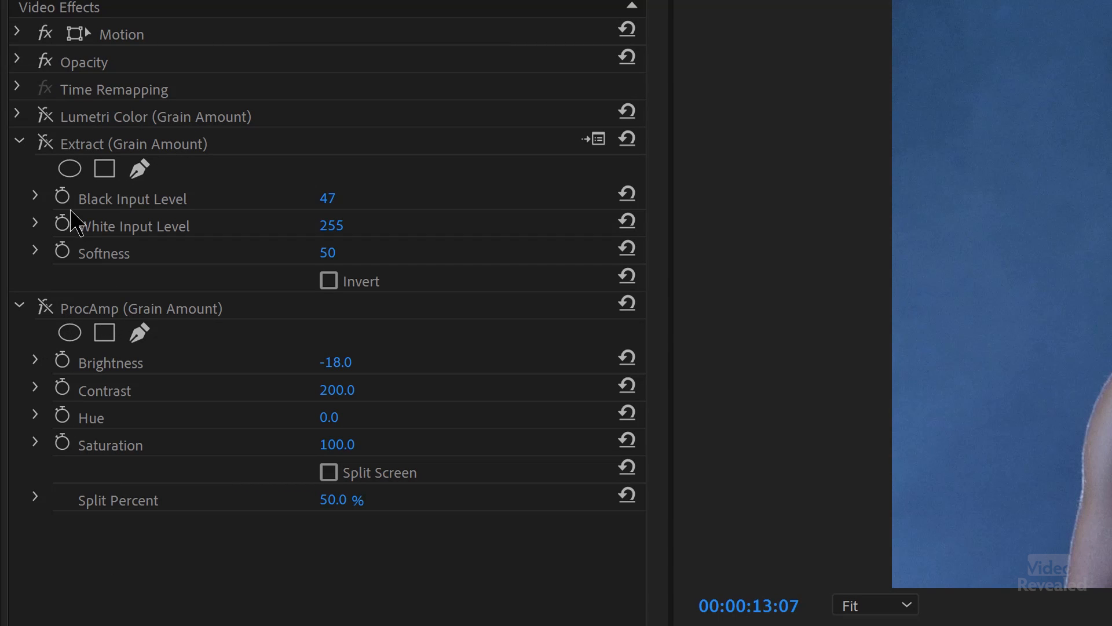
mouse_move(45, 141)
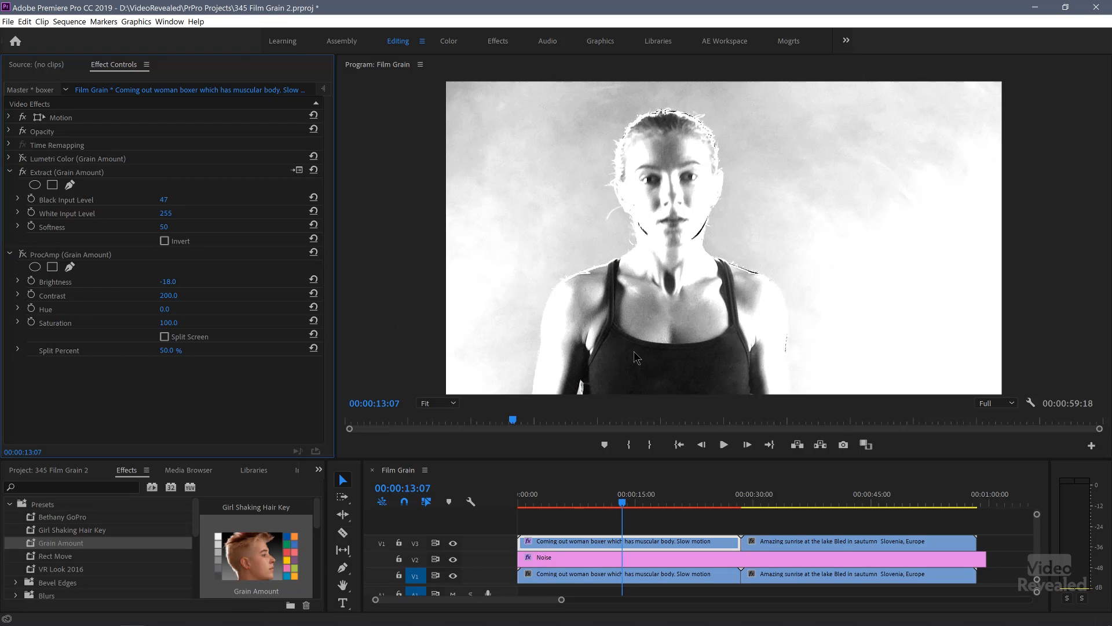
mouse_move(583, 363)
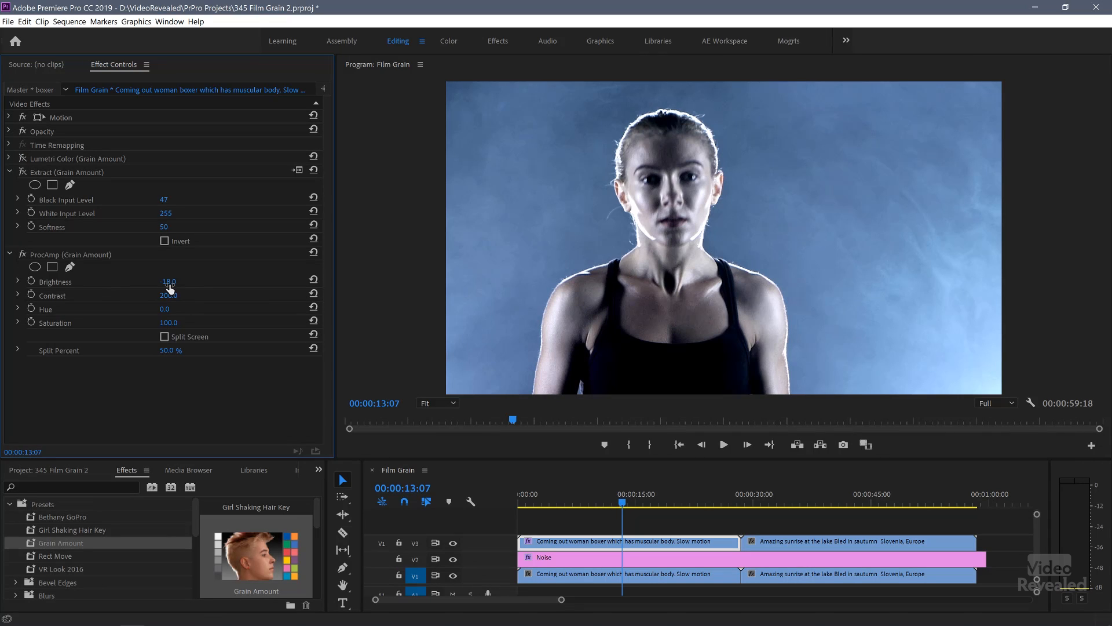
Step: Scrub the Grain Amount ProcAmp Brightness value upward on the boxer clip
left_click_drag(168, 281, 198, 280)
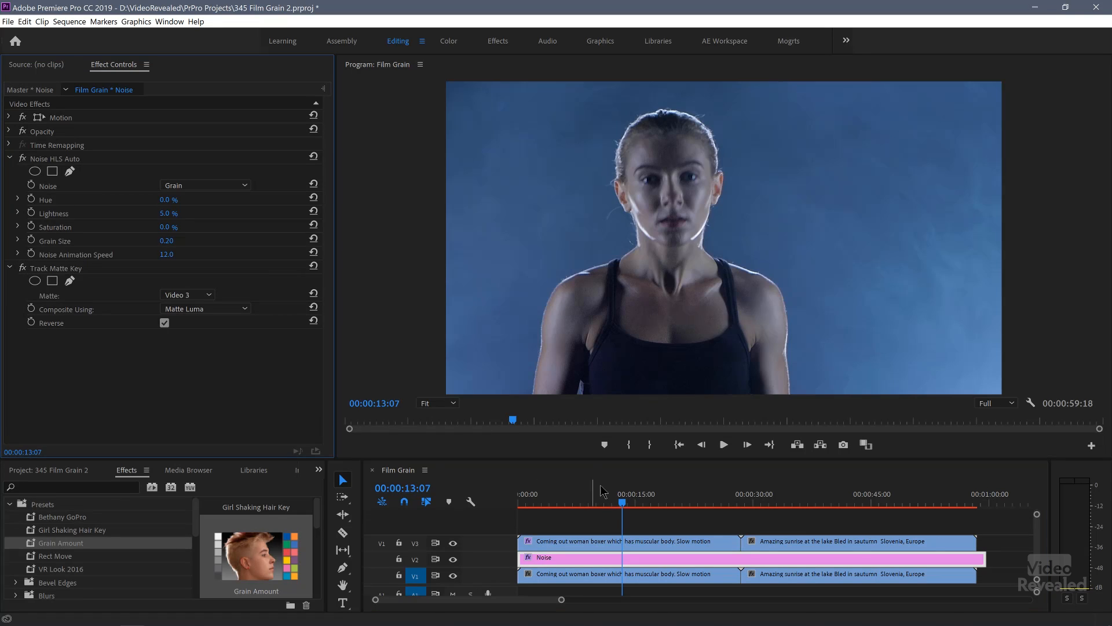
Step: Move to 00:00:14:00, zoom the Program Monitor to 400%, and select the V3 boxer clip
left_click(598, 502)
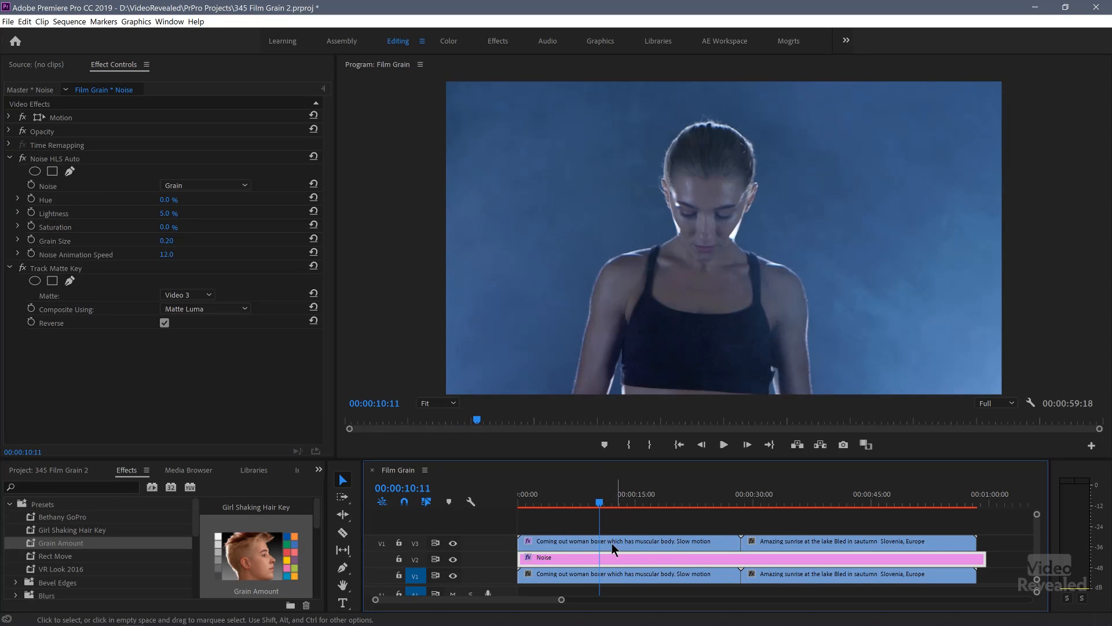
left_click_drag(598, 501, 627, 501)
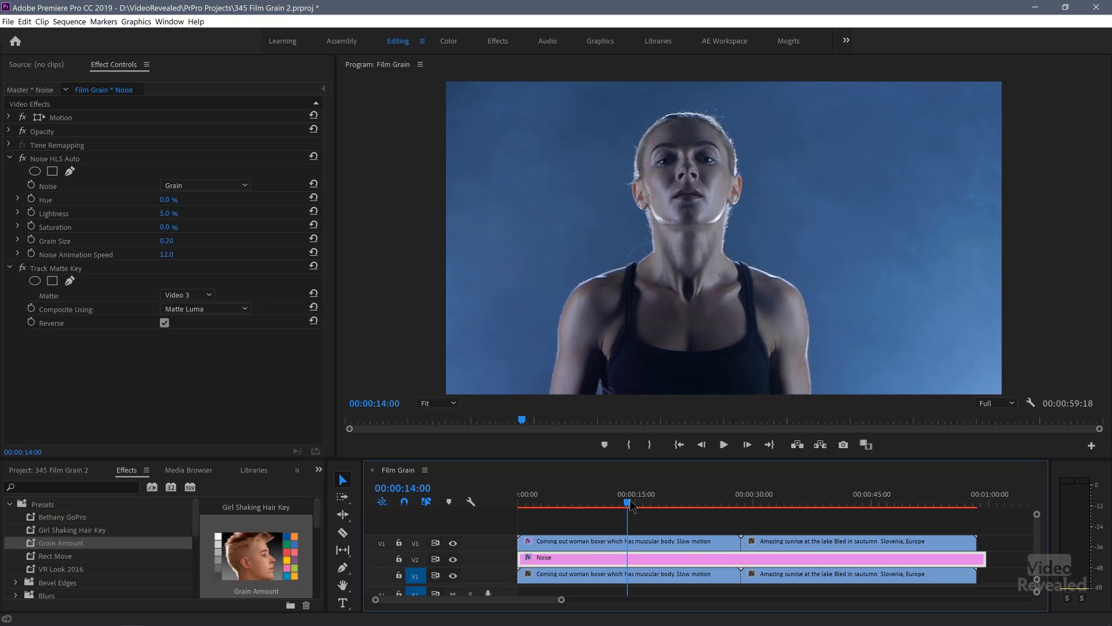
left_click(436, 402)
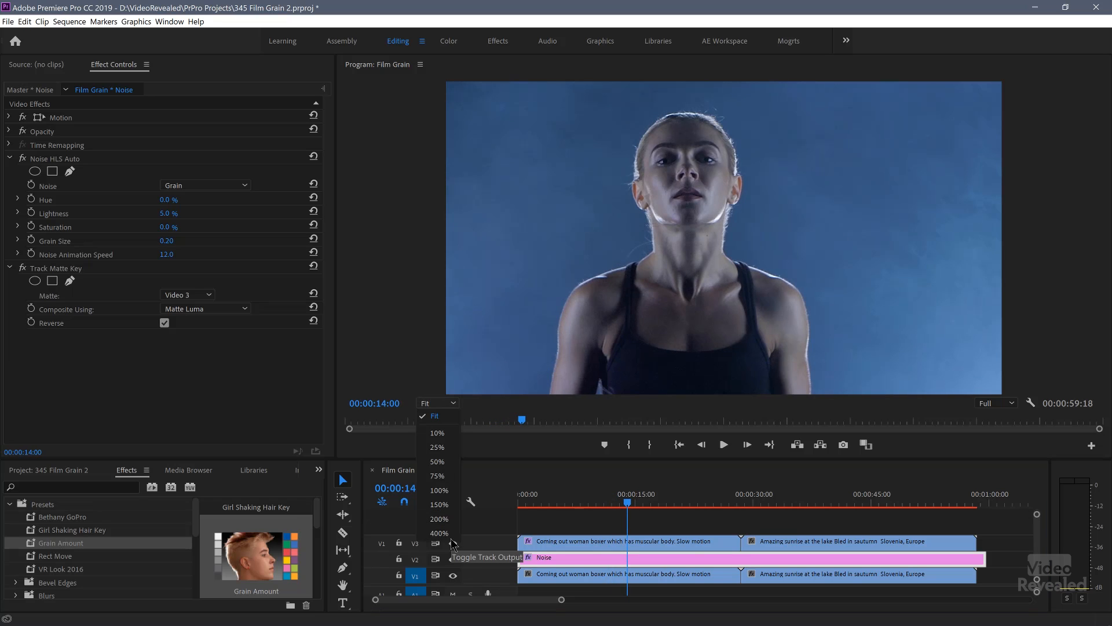
left_click(439, 533)
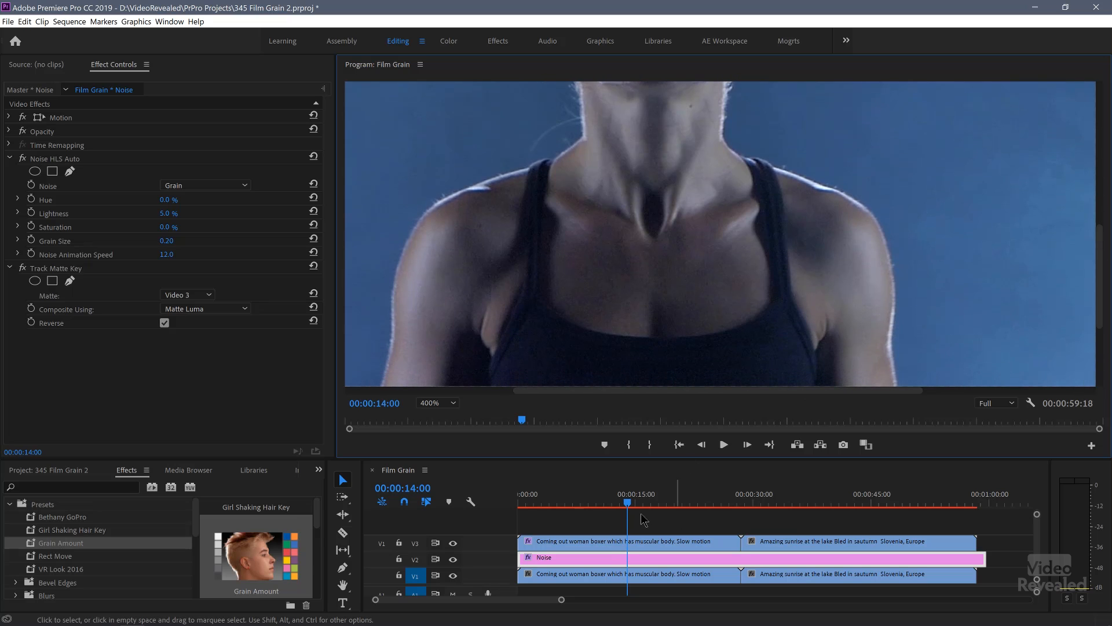
left_click(625, 541)
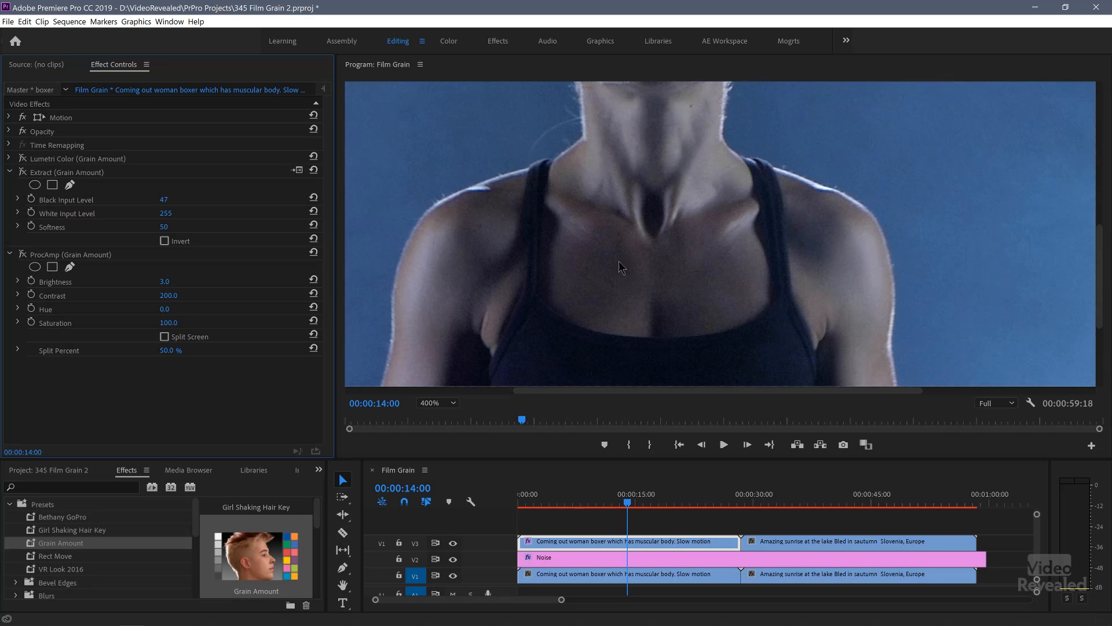
mouse_move(117, 167)
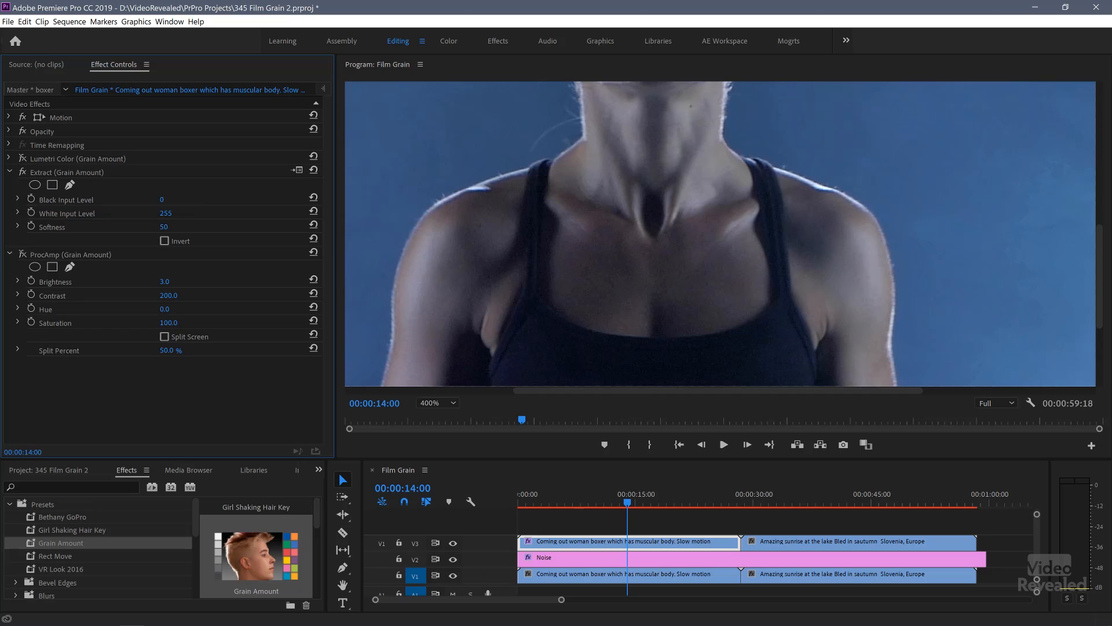
Step: Try an Extract Black Input Level of 255 while tuning toward the final 101
type("255")
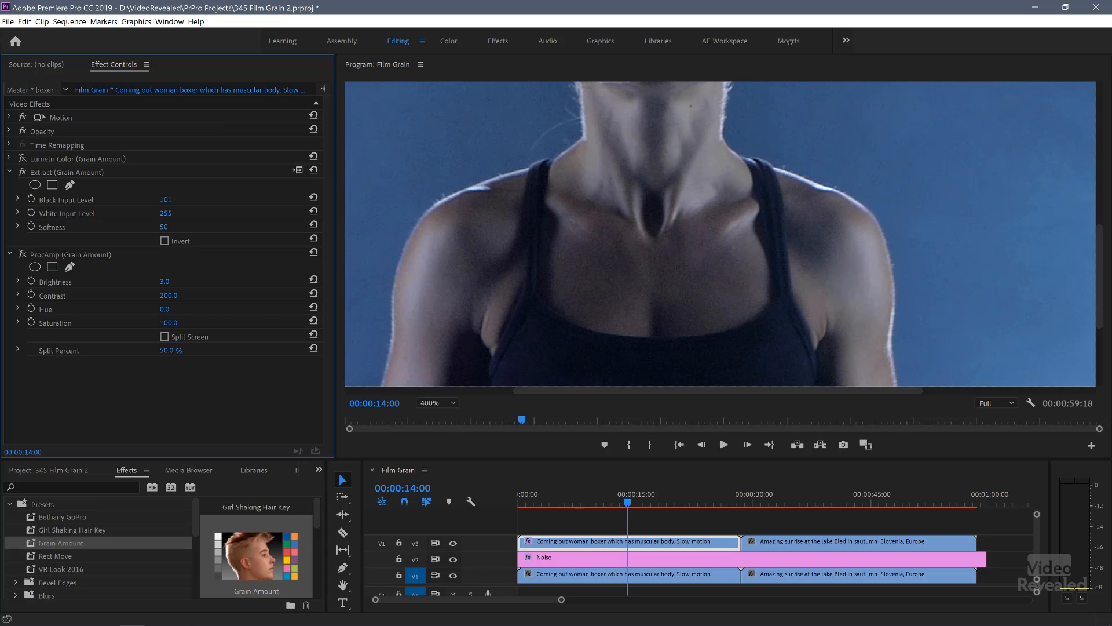
mouse_move(651, 498)
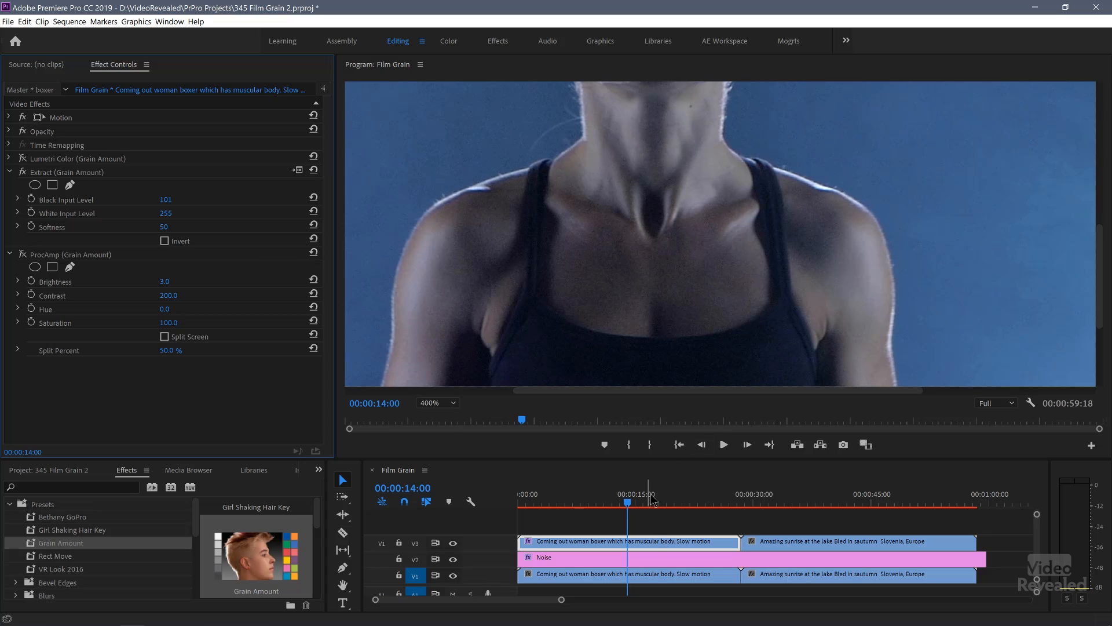